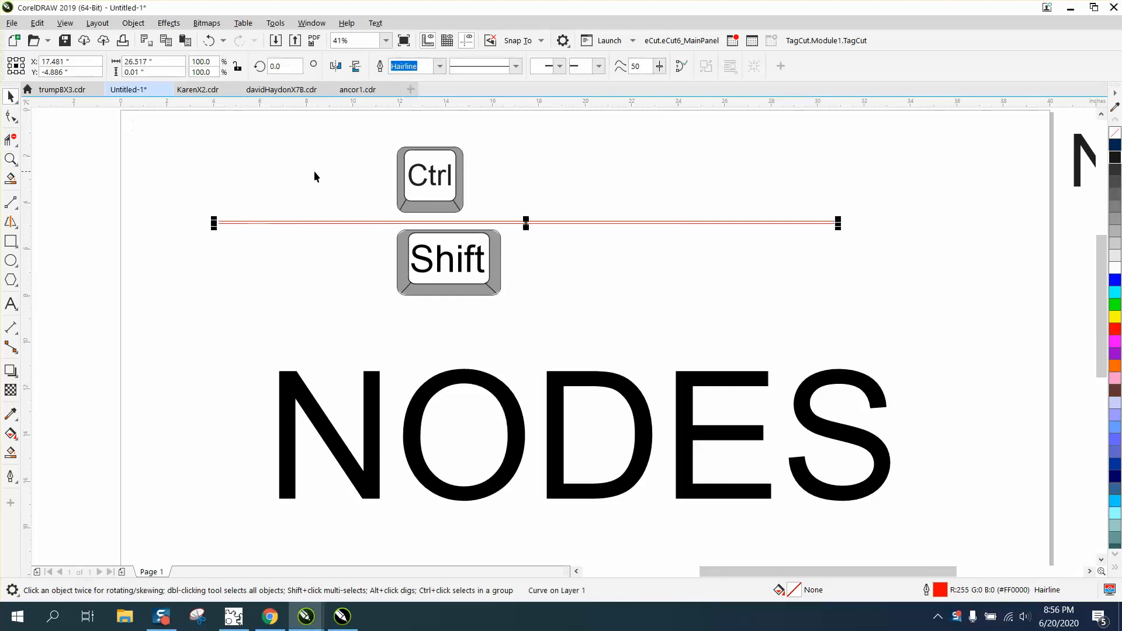
{"action": "mouse_move", "coordinate": [433, 181]}
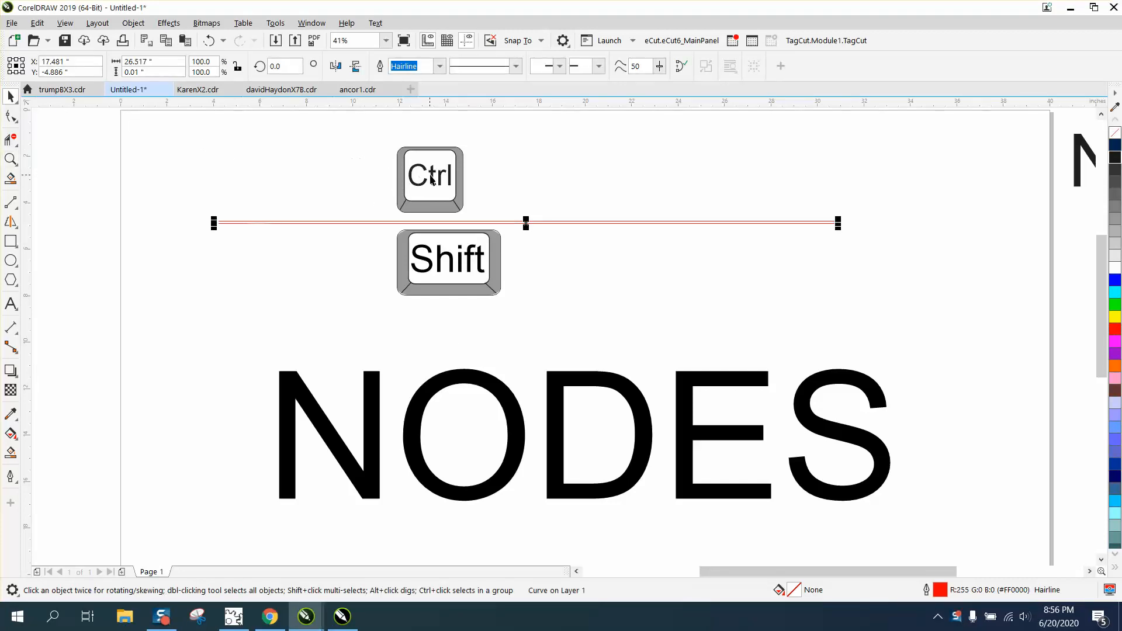
{"action": "mouse_move", "coordinate": [435, 259]}
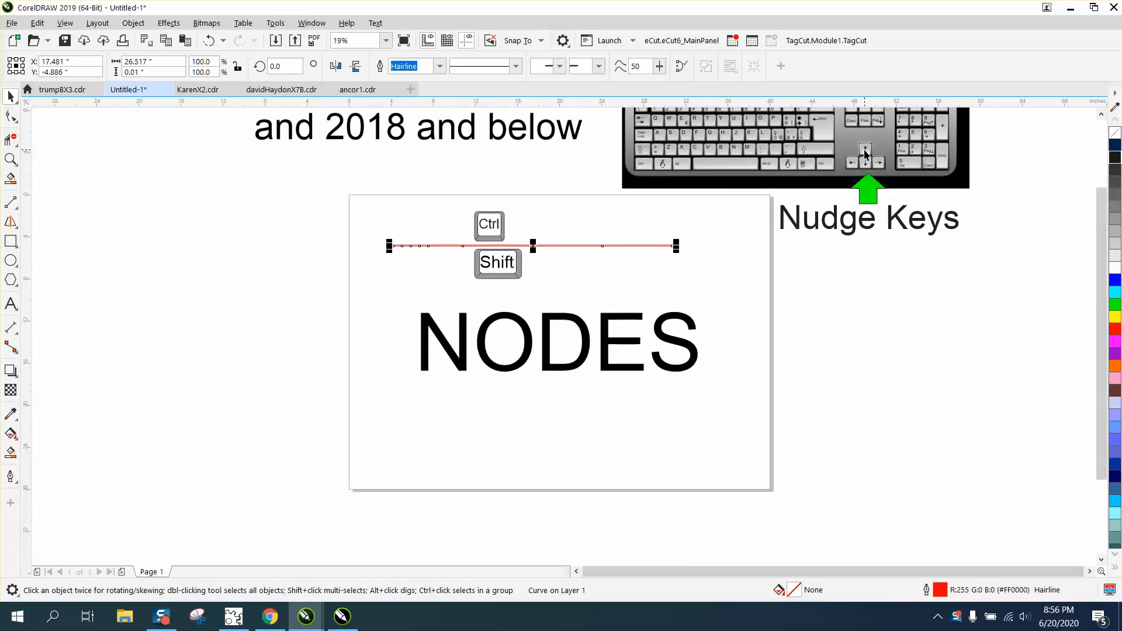
{"action": "mouse_move", "coordinate": [698, 184]}
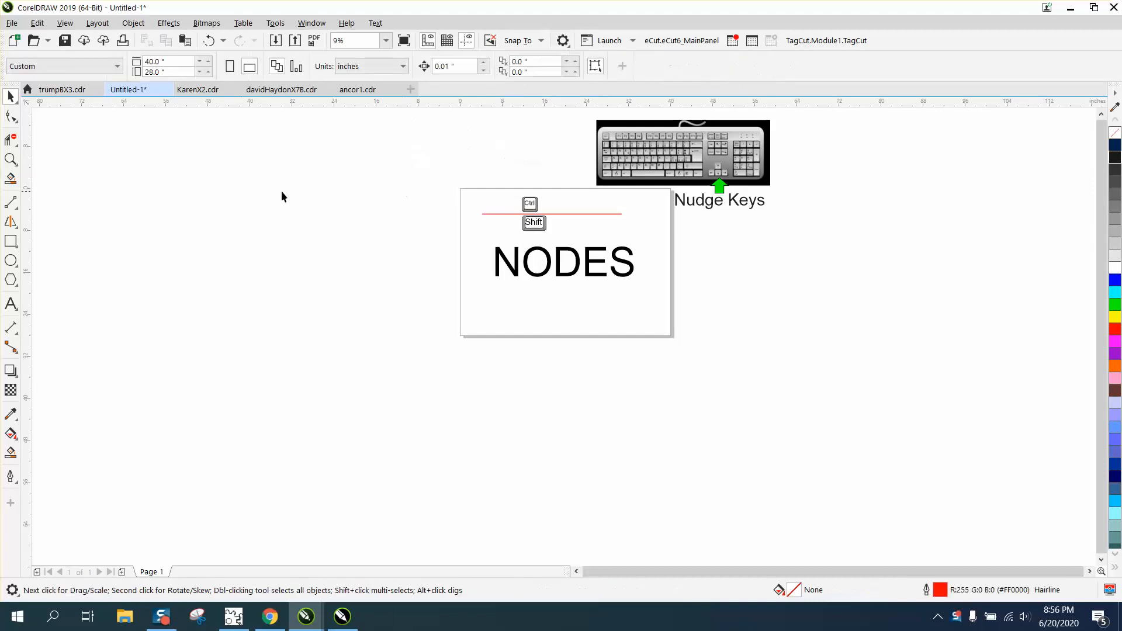
Step: Zoom in on the red line with the Zoom tool
{"action": "left_click", "coordinate": [10, 160]}
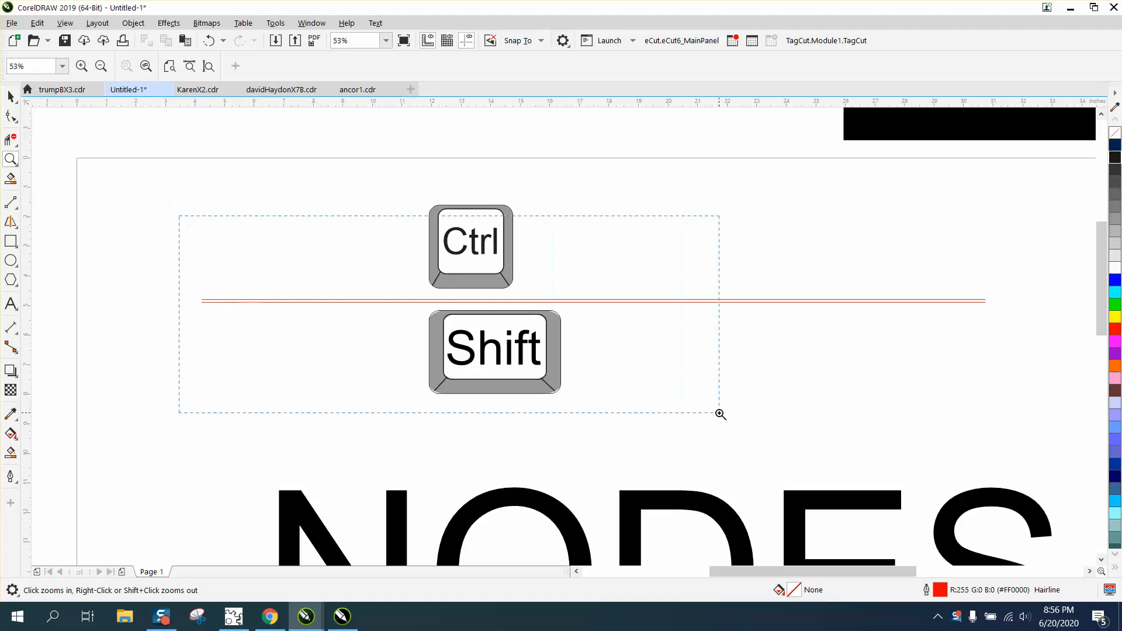
{"action": "left_click", "coordinate": [721, 414]}
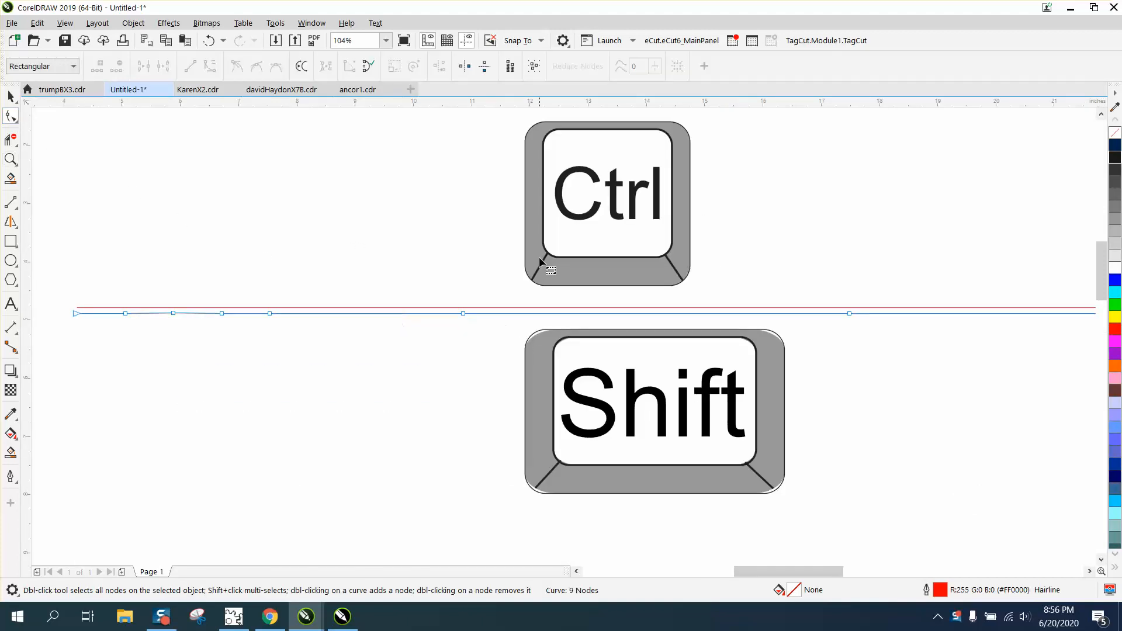
{"action": "mouse_move", "coordinate": [615, 415]}
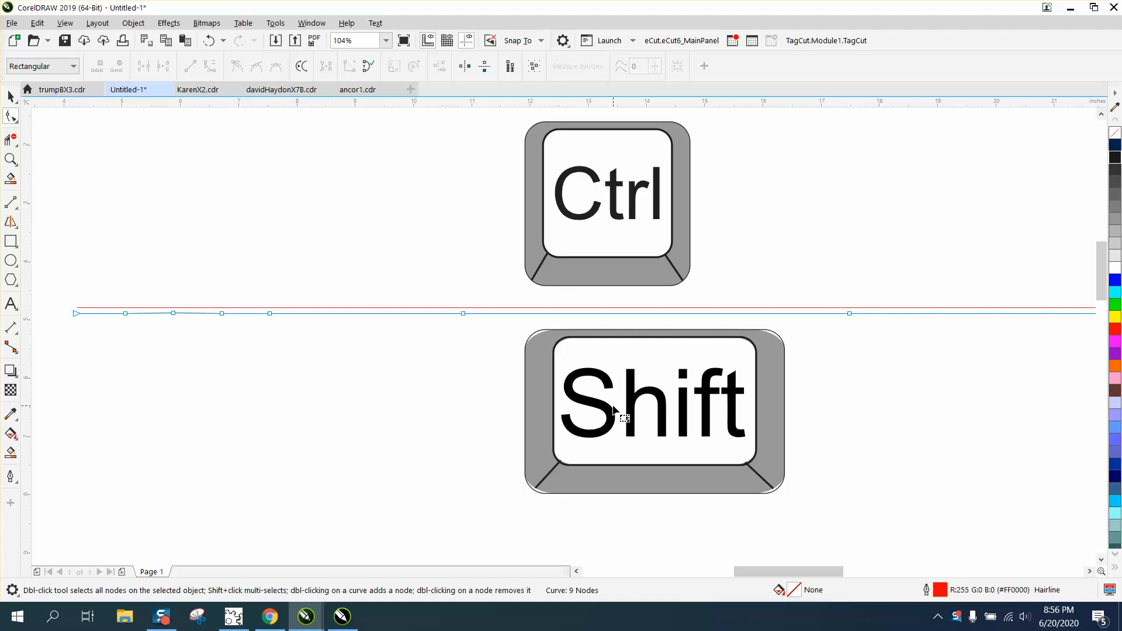
{"action": "mouse_move", "coordinate": [476, 351]}
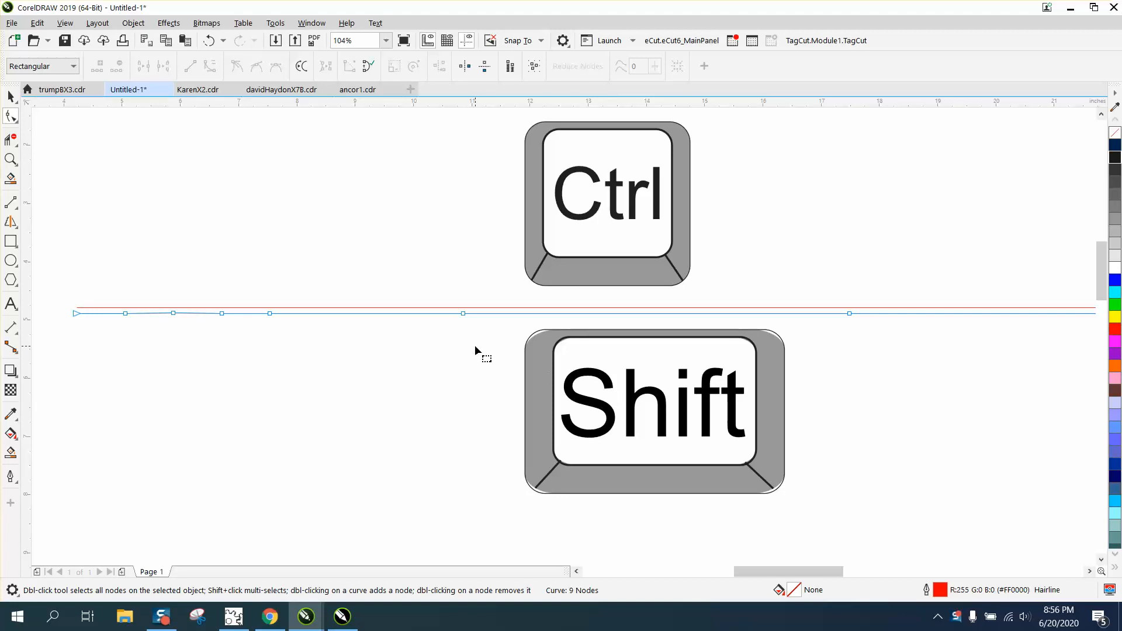
{"action": "mouse_move", "coordinate": [463, 317]}
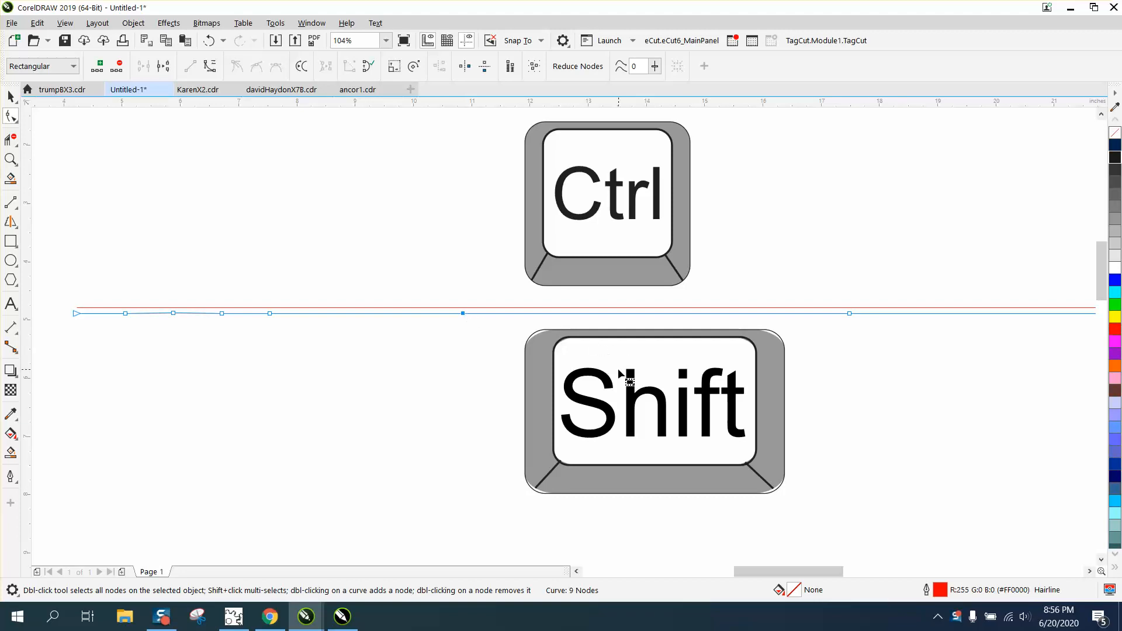
{"action": "mouse_move", "coordinate": [617, 377]}
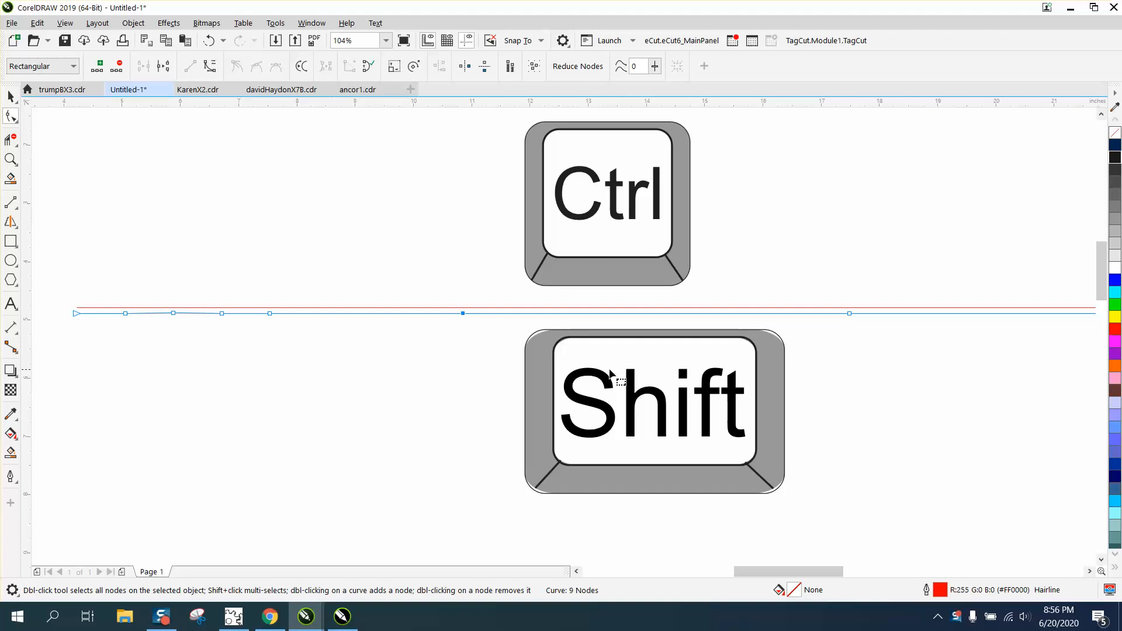
{"action": "mouse_move", "coordinate": [20, 122]}
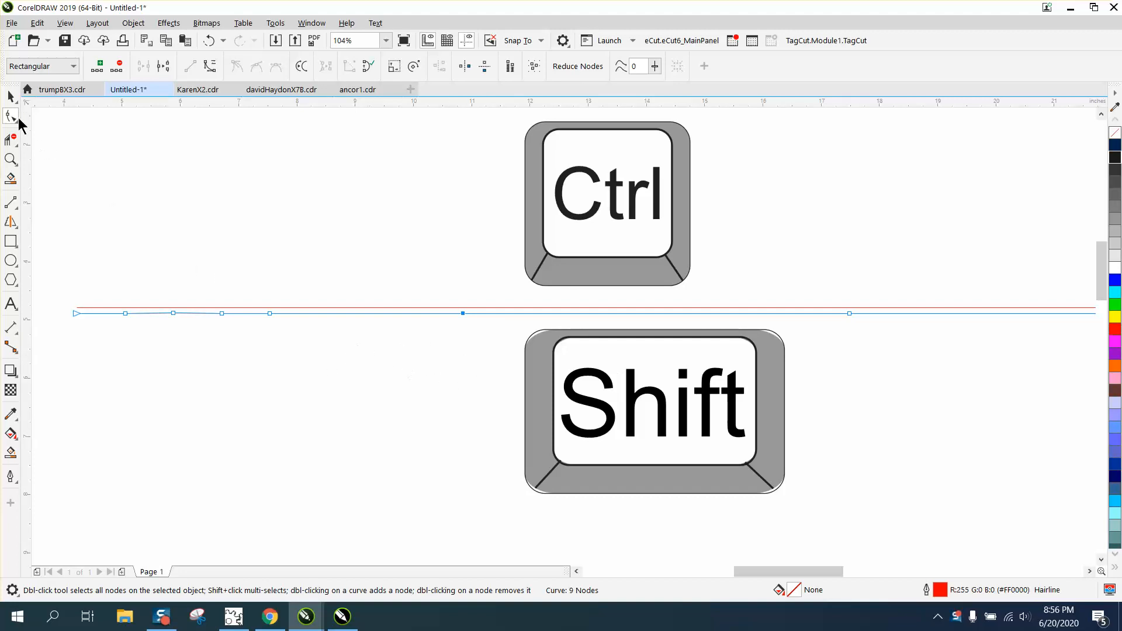
{"action": "left_click", "coordinate": [11, 96]}
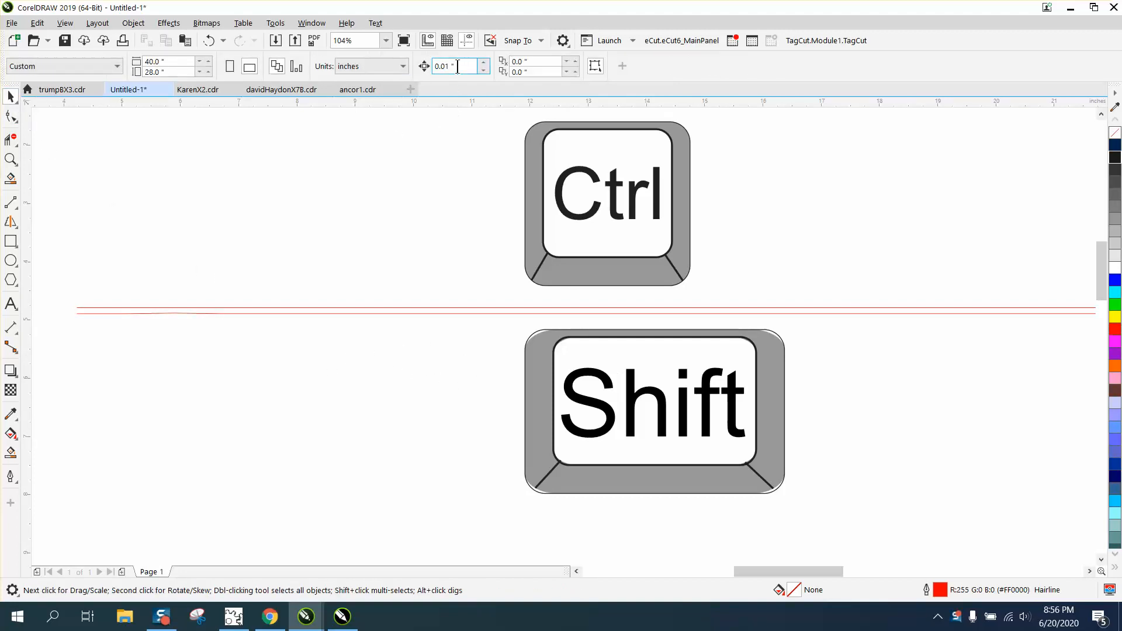
{"action": "mouse_move", "coordinate": [456, 67]}
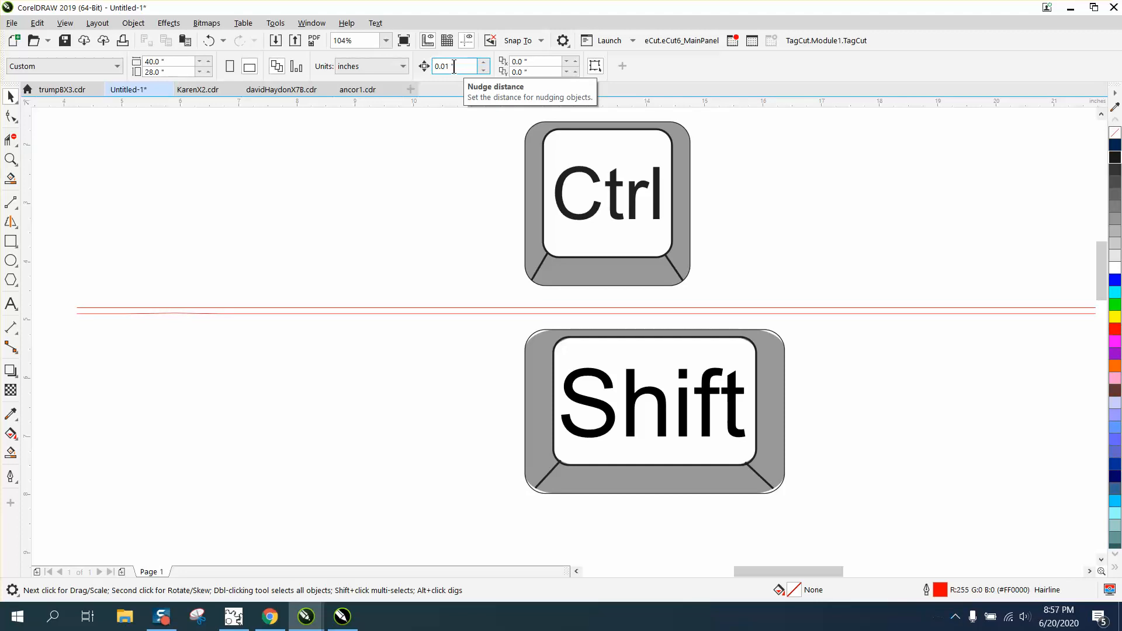
{"action": "mouse_move", "coordinate": [154, 124]}
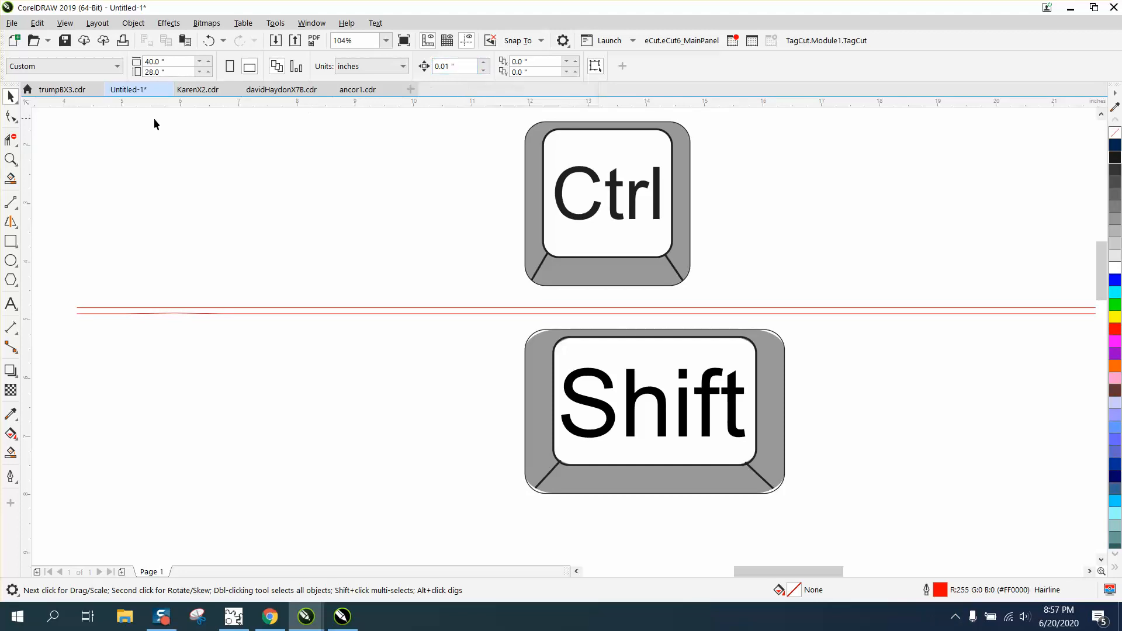
{"action": "mouse_move", "coordinate": [28, 172]}
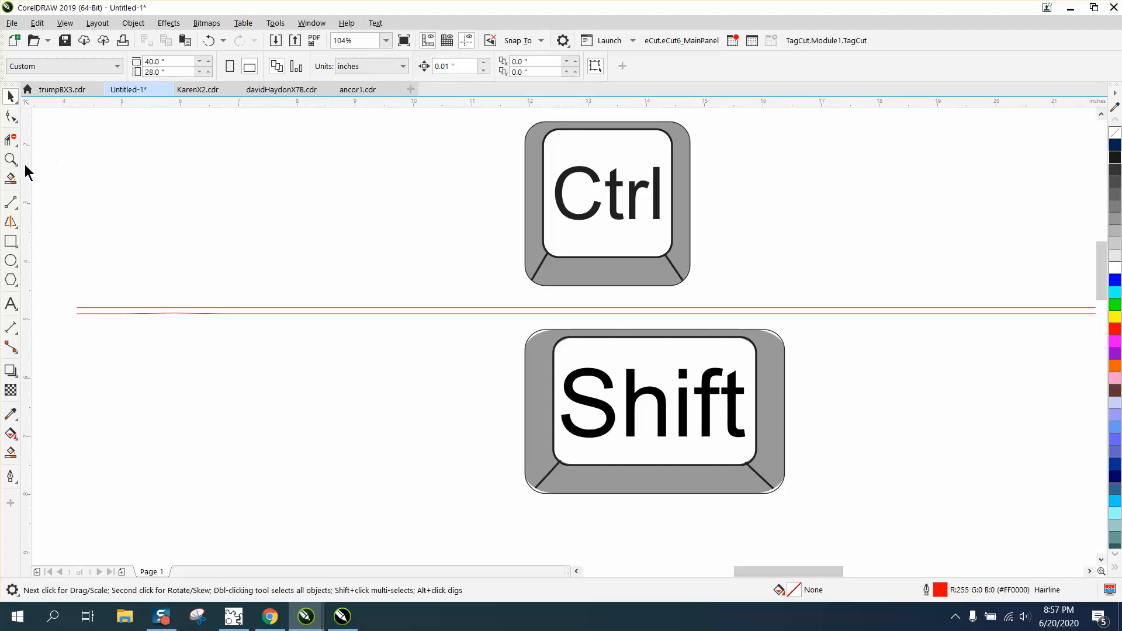
Step: Zoom further into both red lines and delete a node from the lower line
{"action": "left_click", "coordinate": [12, 159]}
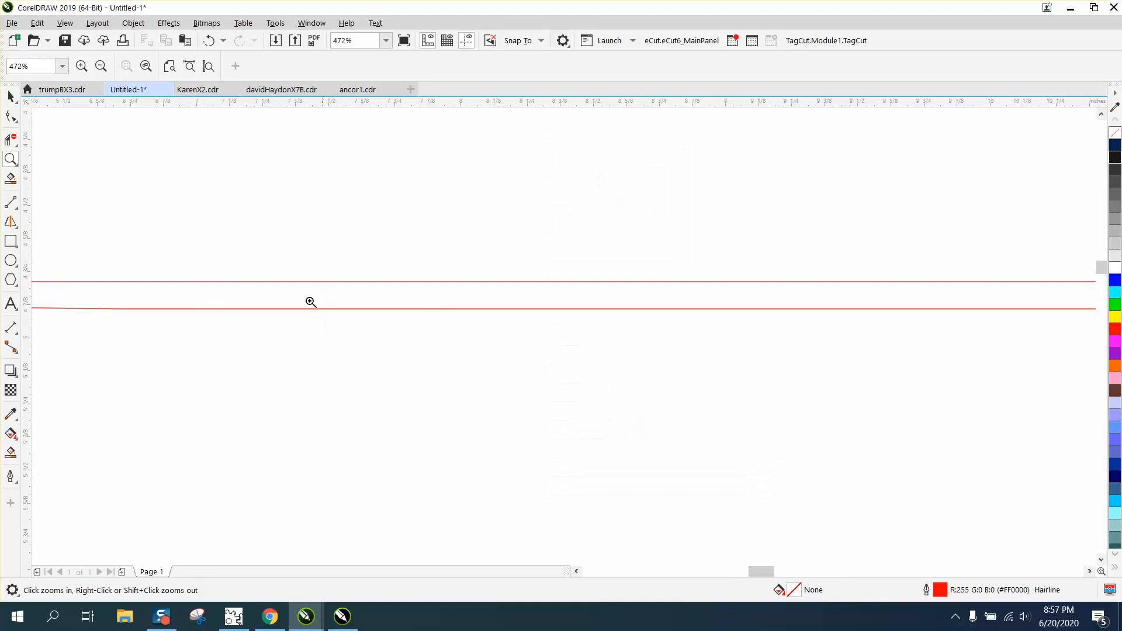
{"action": "left_click", "coordinate": [10, 97]}
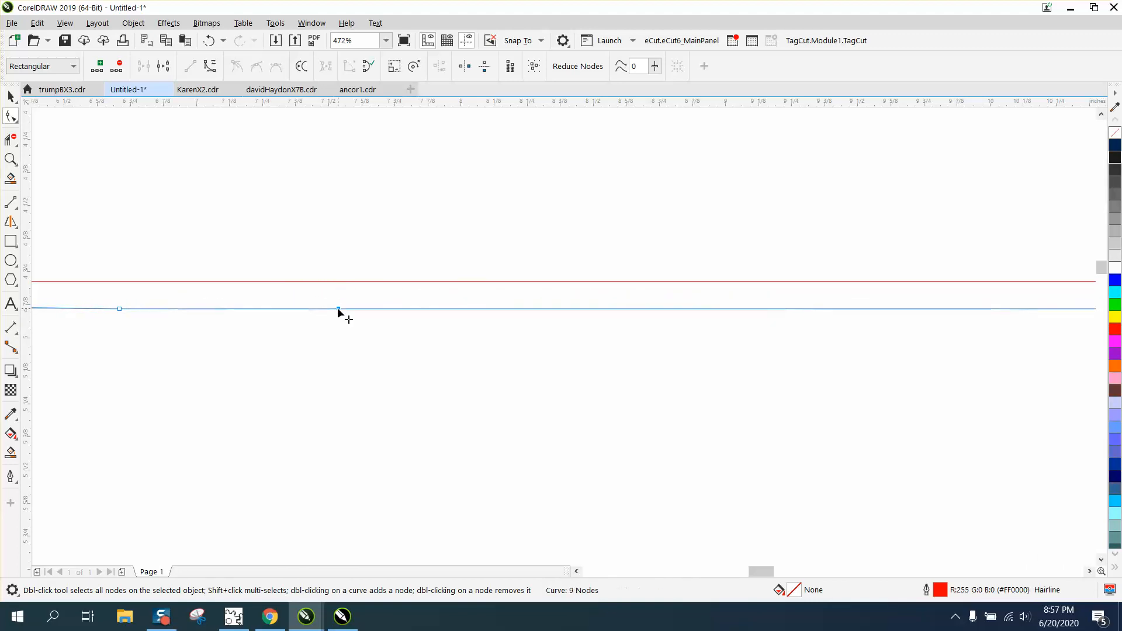
{"action": "double_click", "coordinate": [338, 308]}
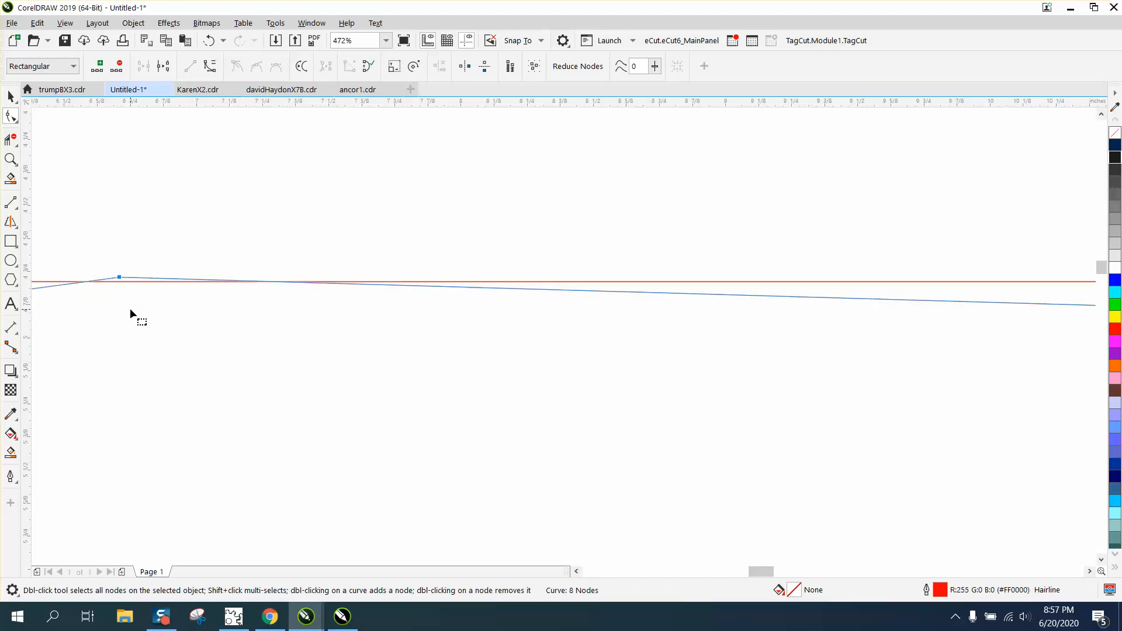
{"action": "mouse_move", "coordinate": [34, 117]}
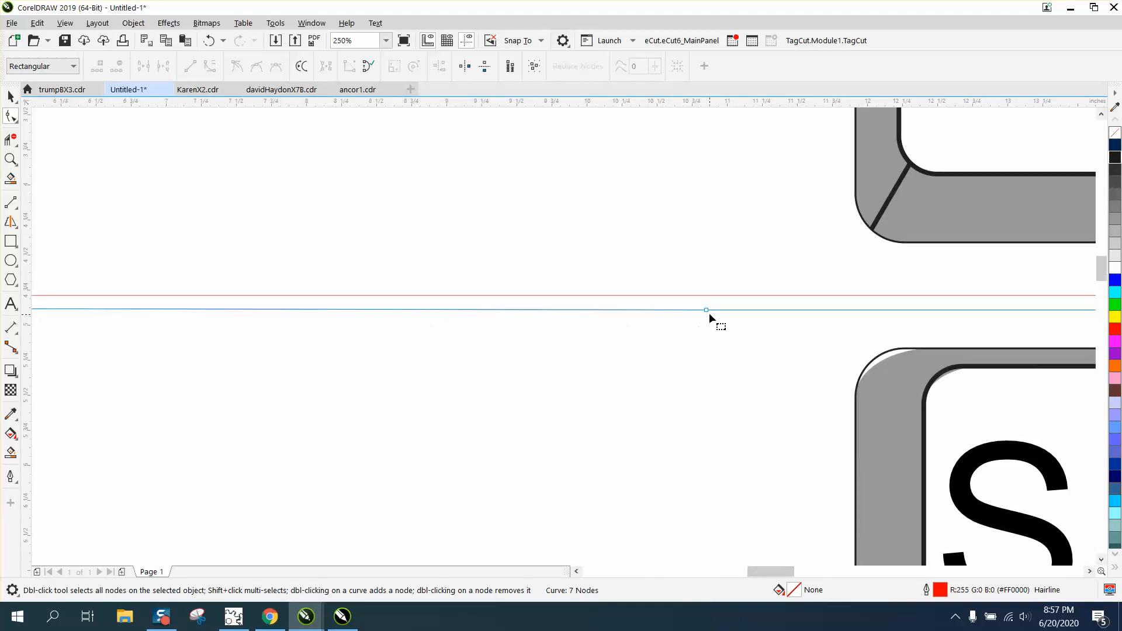
Step: Zoom in around the lower line and select its node with the Shape tool
{"action": "left_click", "coordinate": [12, 159]}
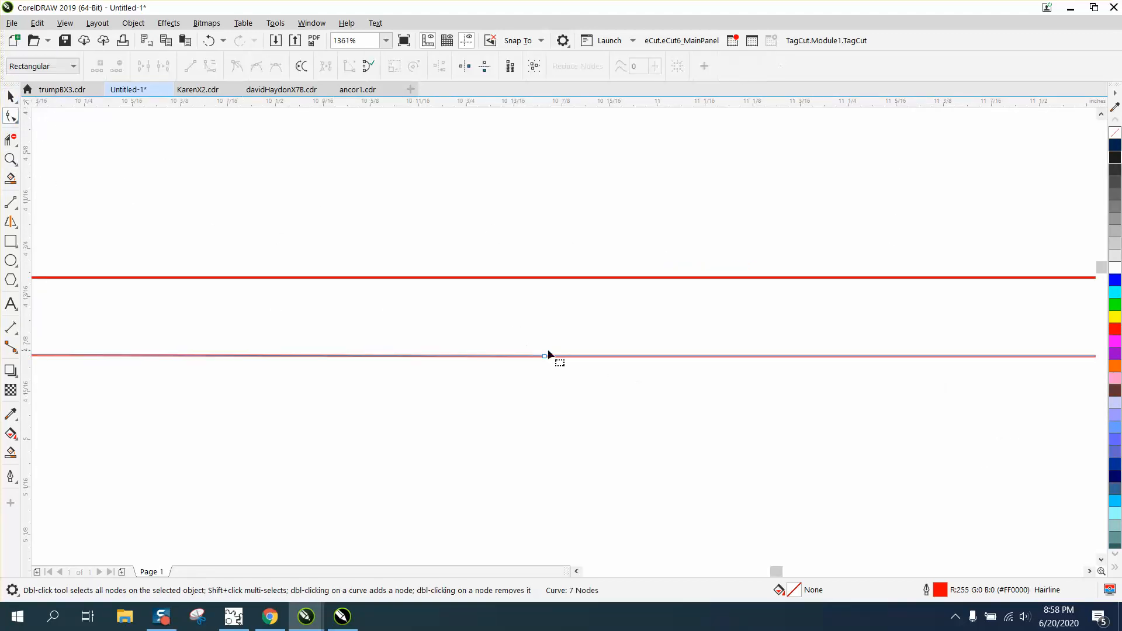
{"action": "left_click", "coordinate": [545, 356]}
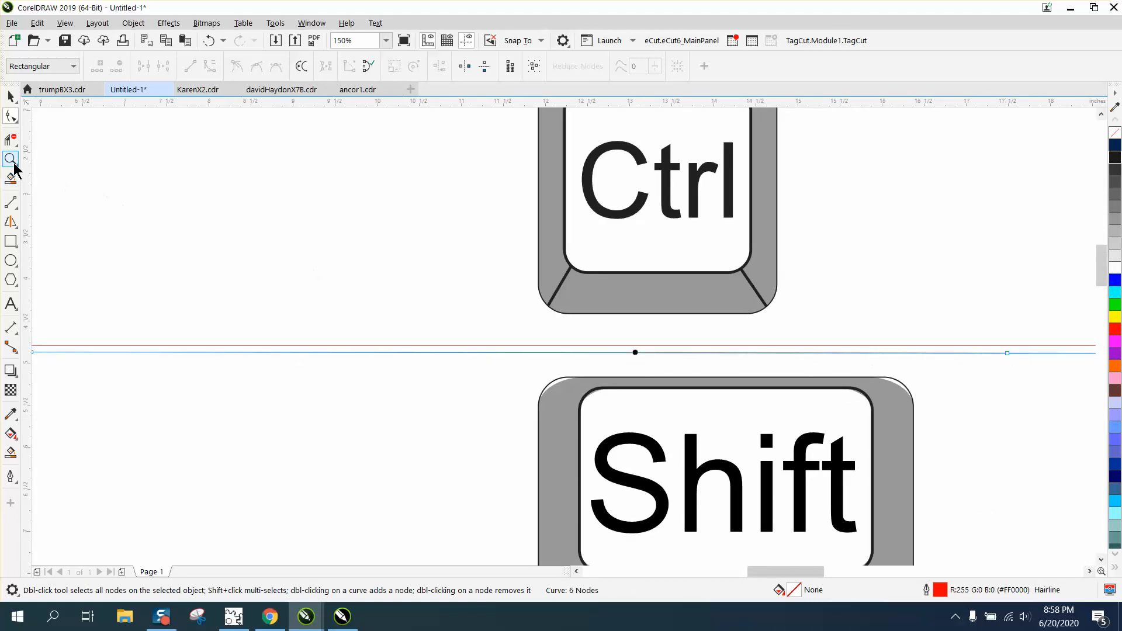
{"action": "left_click", "coordinate": [11, 159]}
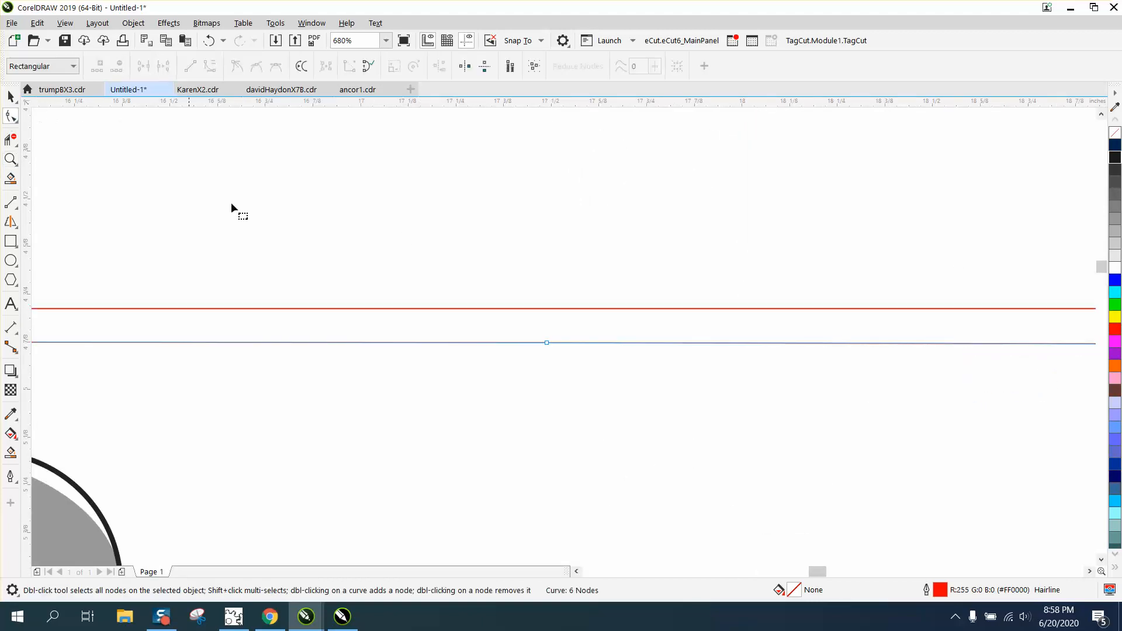
{"action": "mouse_move", "coordinate": [546, 344]}
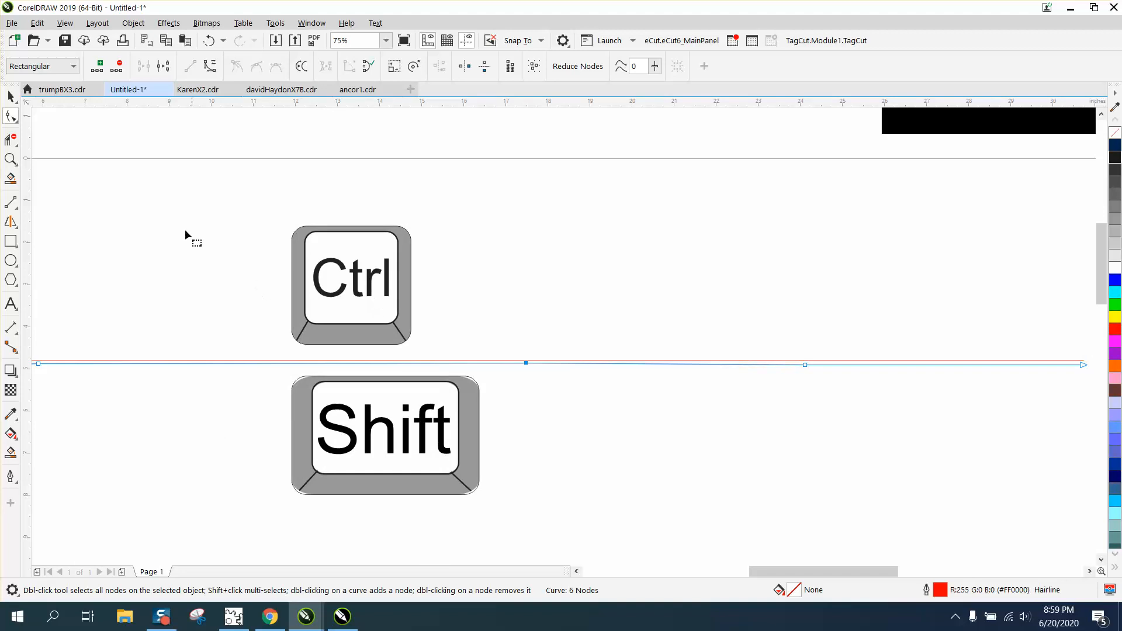
Step: Select a node on the lower red line next to the Ctrl key image
{"action": "left_click", "coordinate": [351, 283]}
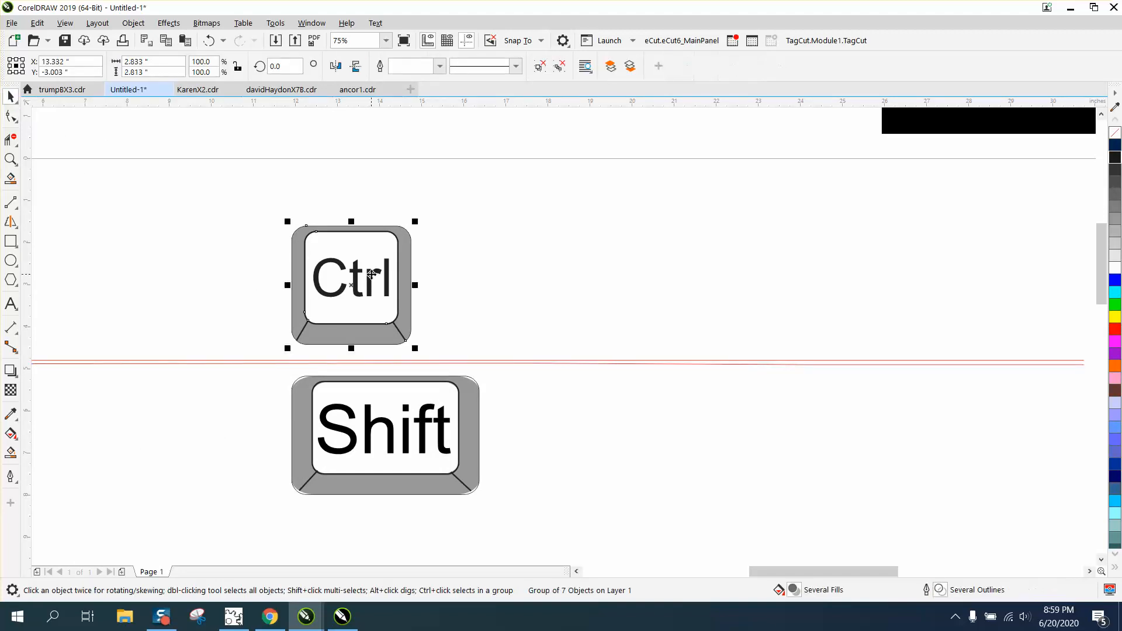
{"action": "mouse_move", "coordinate": [408, 430]}
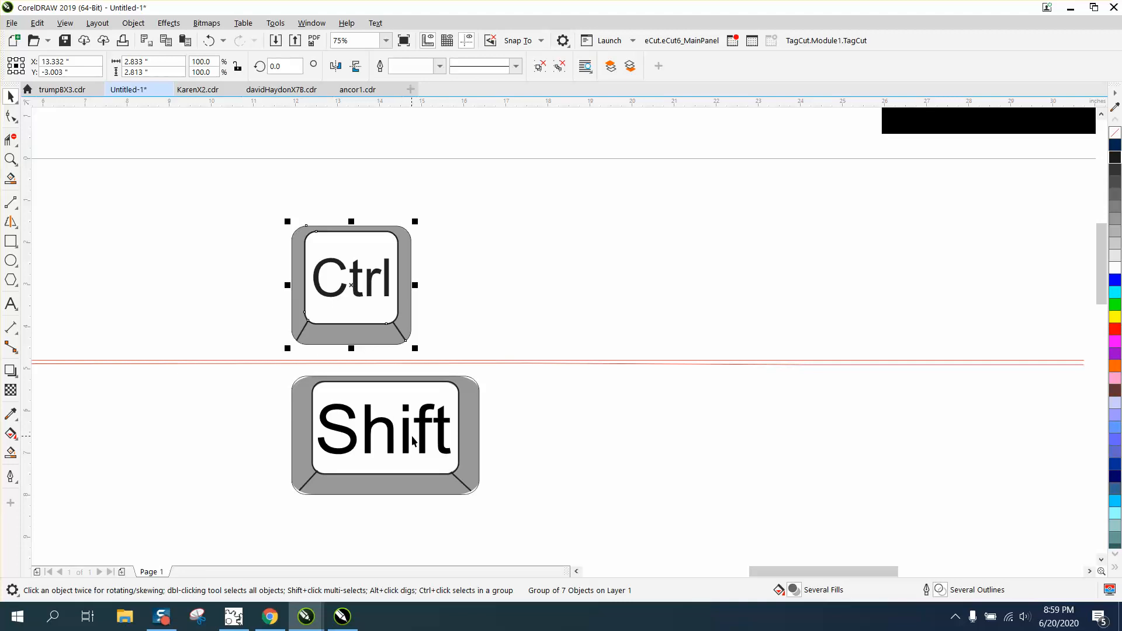
{"action": "mouse_move", "coordinate": [376, 293]}
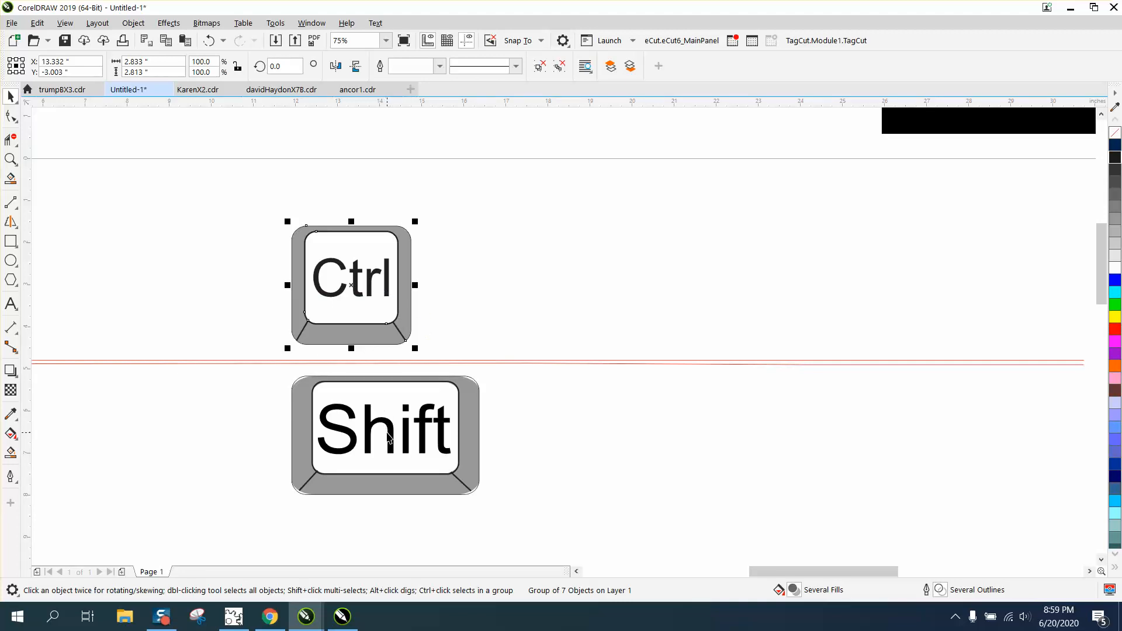
{"action": "left_click", "coordinate": [385, 433]}
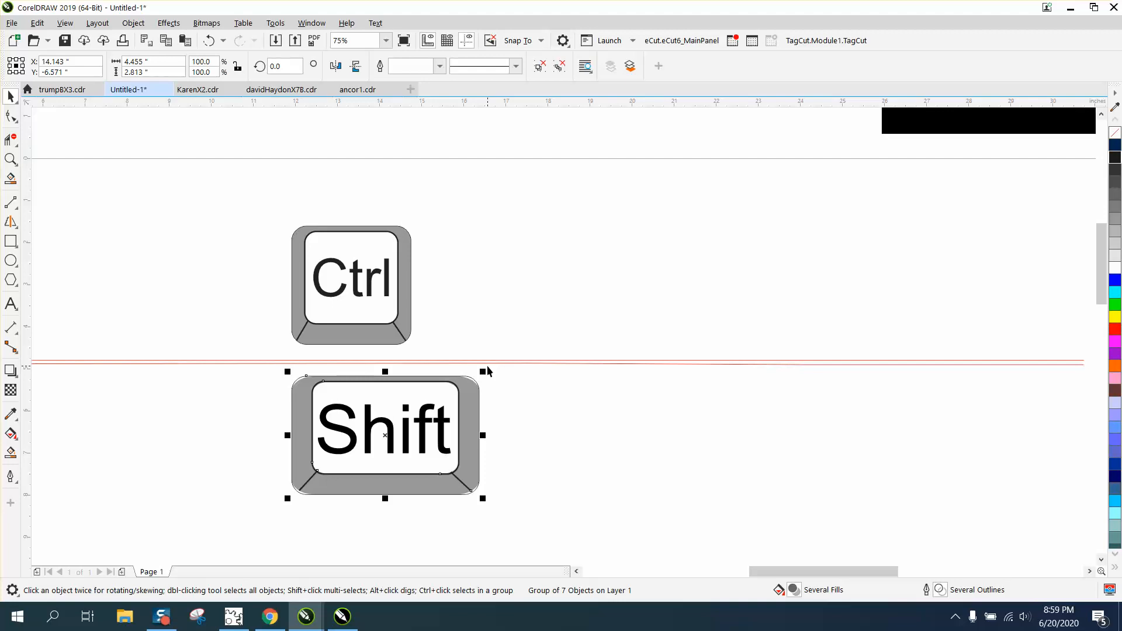
{"action": "left_click", "coordinate": [350, 283]}
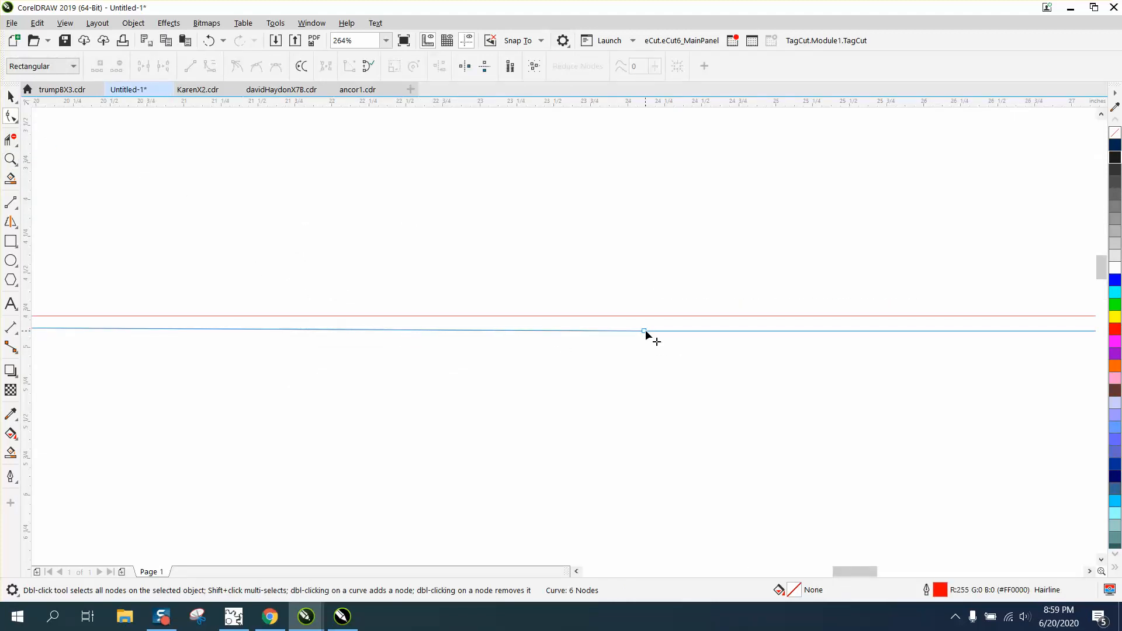
Step: Zoom far in on the two red lines and marquee-select the line's node
{"action": "left_click", "coordinate": [10, 159]}
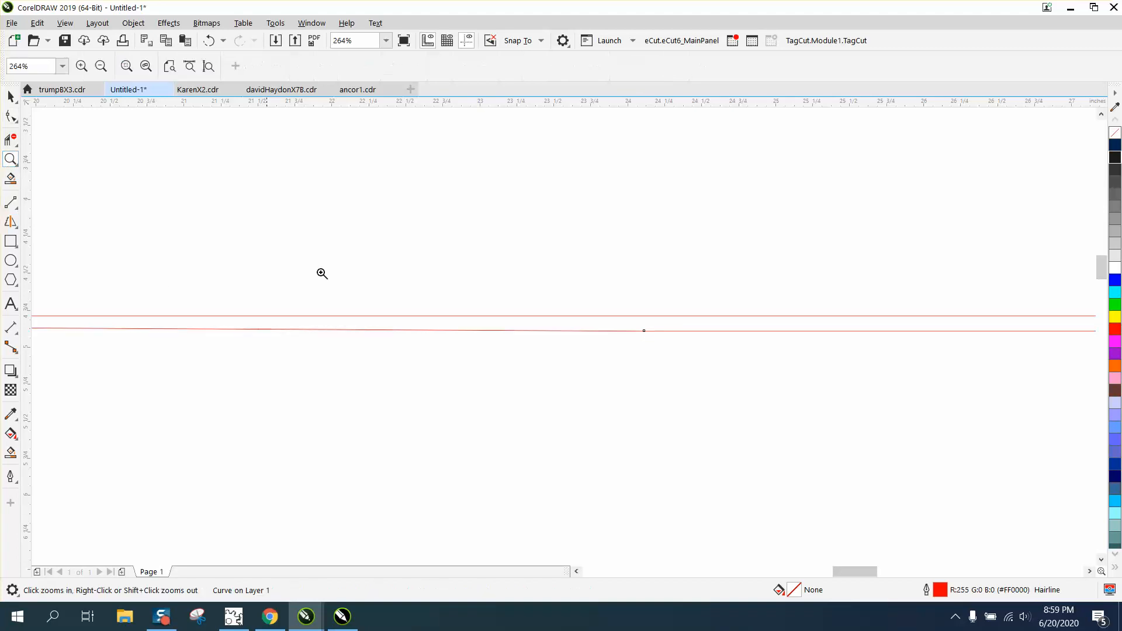
{"action": "left_click", "coordinate": [322, 274]}
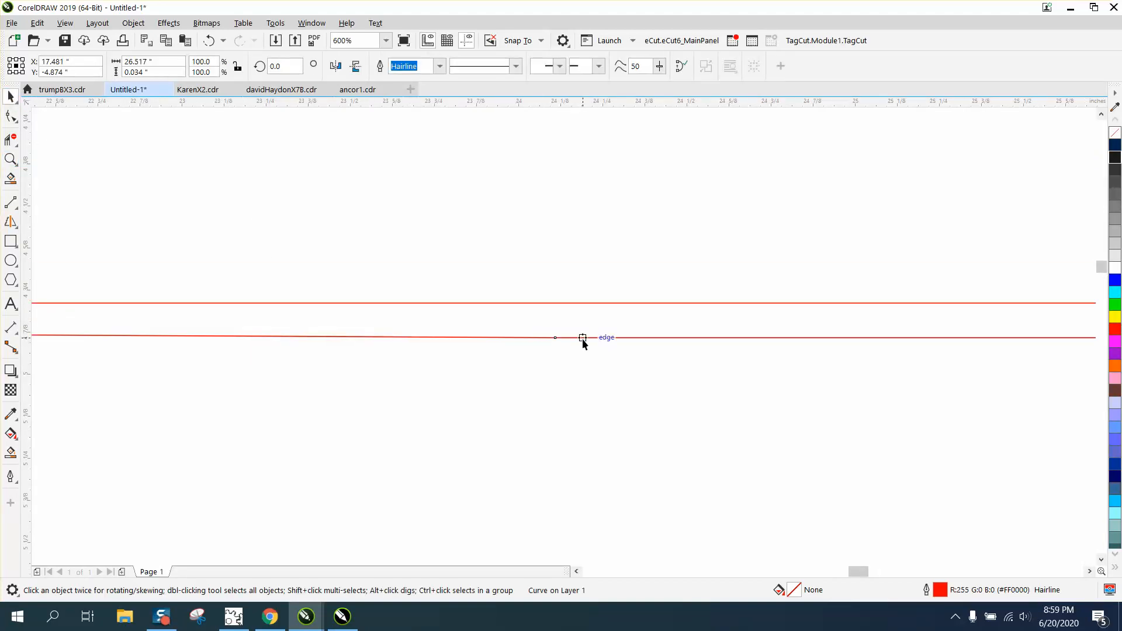
{"action": "left_click", "coordinate": [583, 338]}
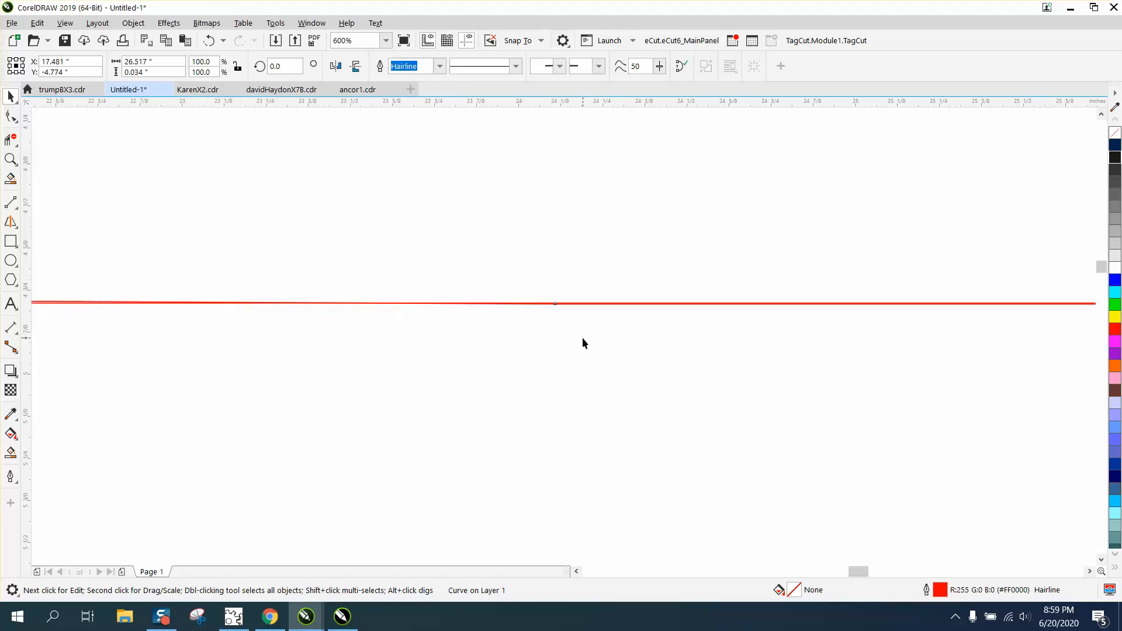
{"action": "mouse_move", "coordinate": [11, 175]}
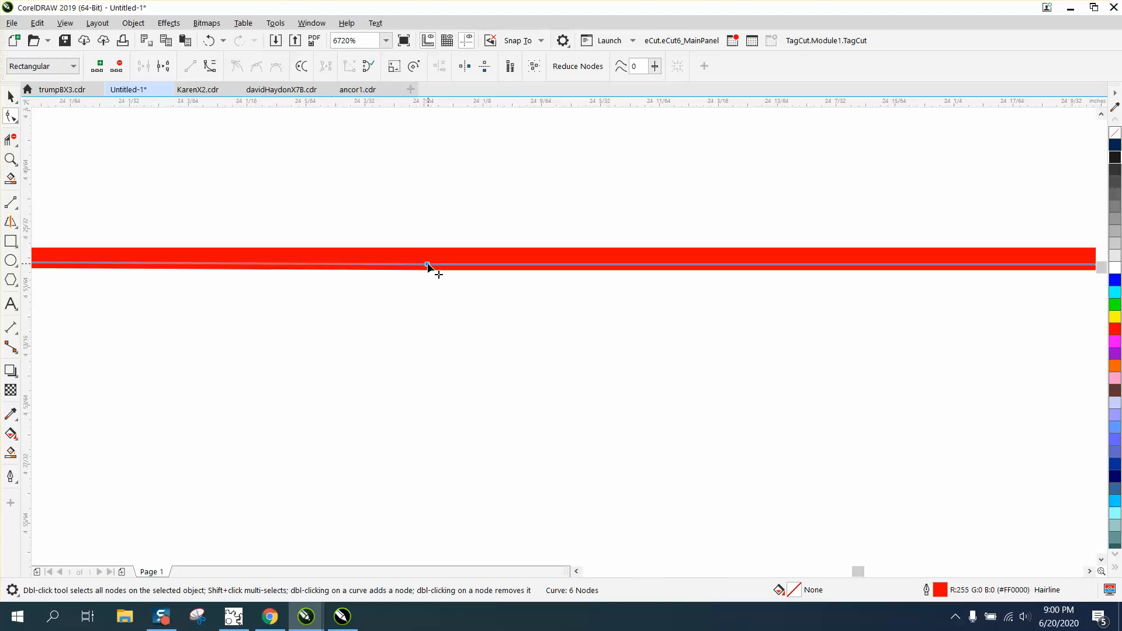
{"action": "left_click_drag", "start_coordinate": [427, 265], "coordinate": [428, 115]}
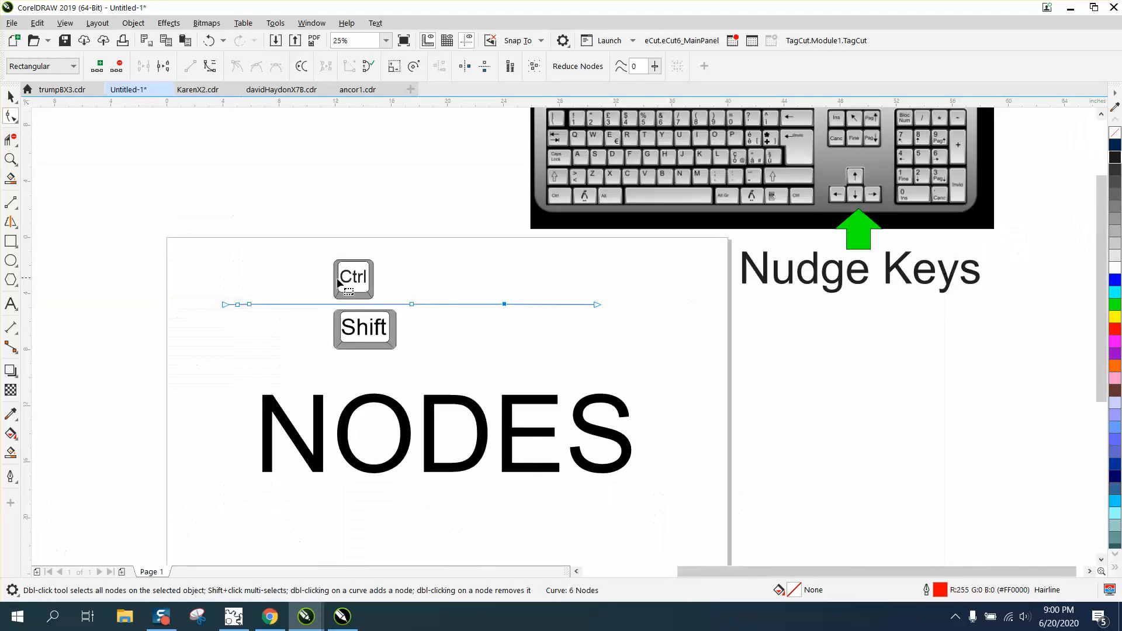
{"action": "mouse_move", "coordinate": [873, 207]}
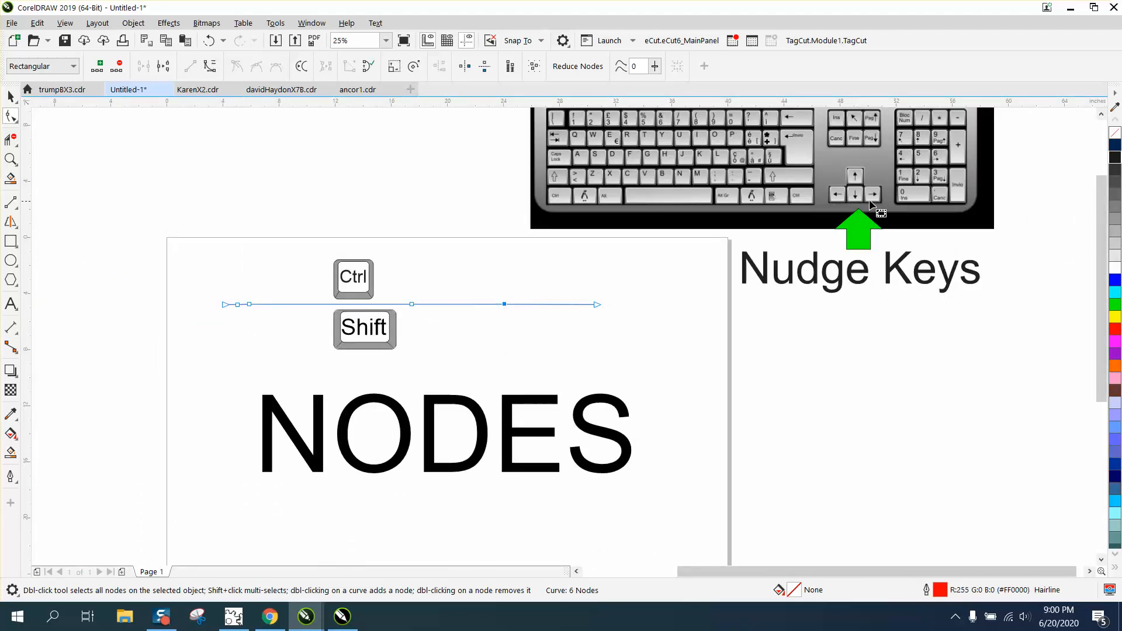
{"action": "mouse_move", "coordinate": [256, 322]}
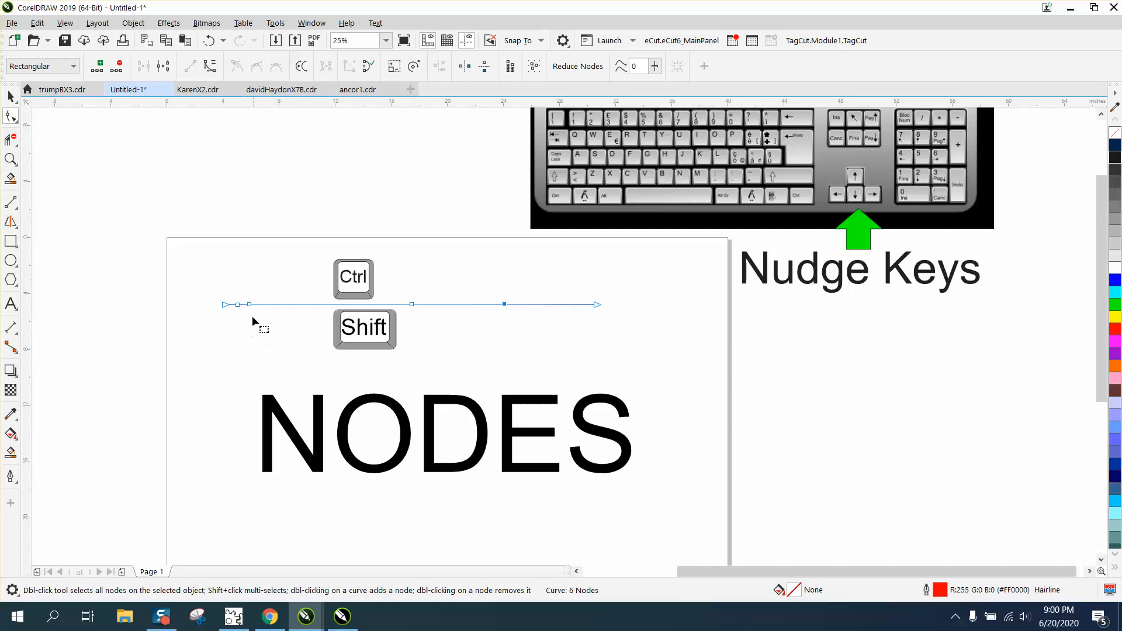
{"action": "mouse_move", "coordinate": [105, 236]}
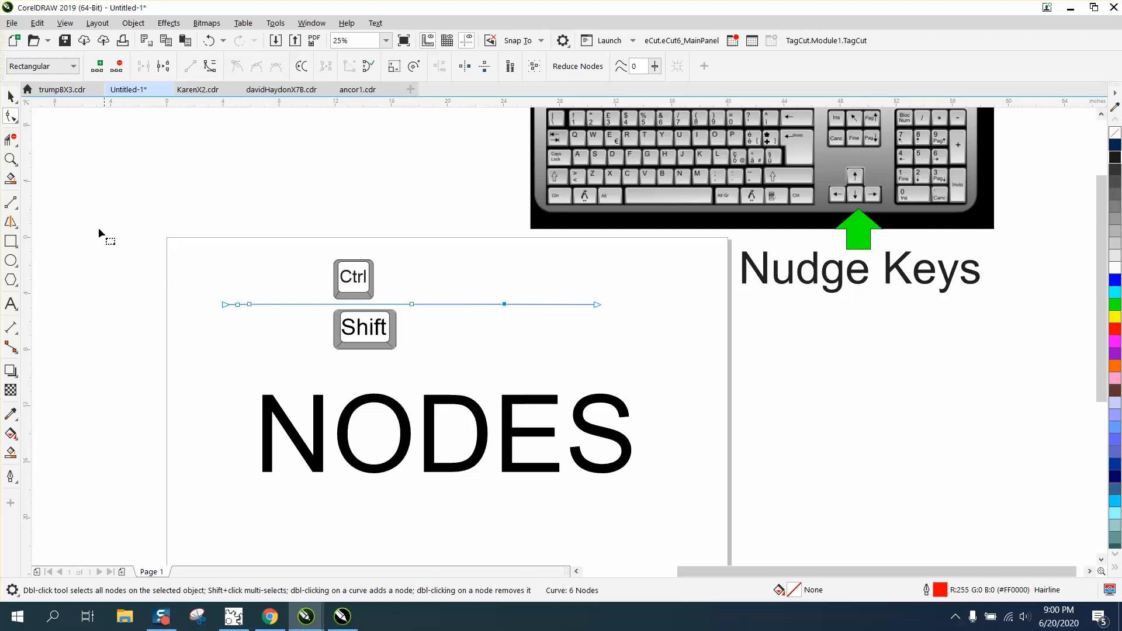
Step: Deselect the red line's nodes
{"action": "left_click", "coordinate": [12, 159]}
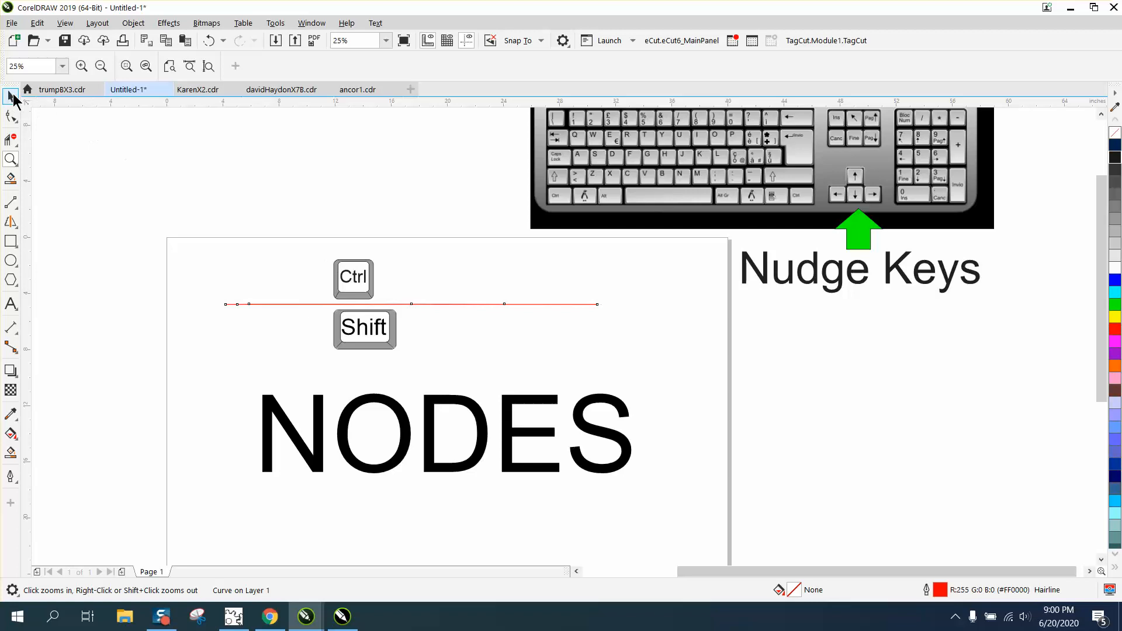
Step: Change the nudge distance to 0.001 in, then select the red line
{"action": "left_click", "coordinate": [10, 96]}
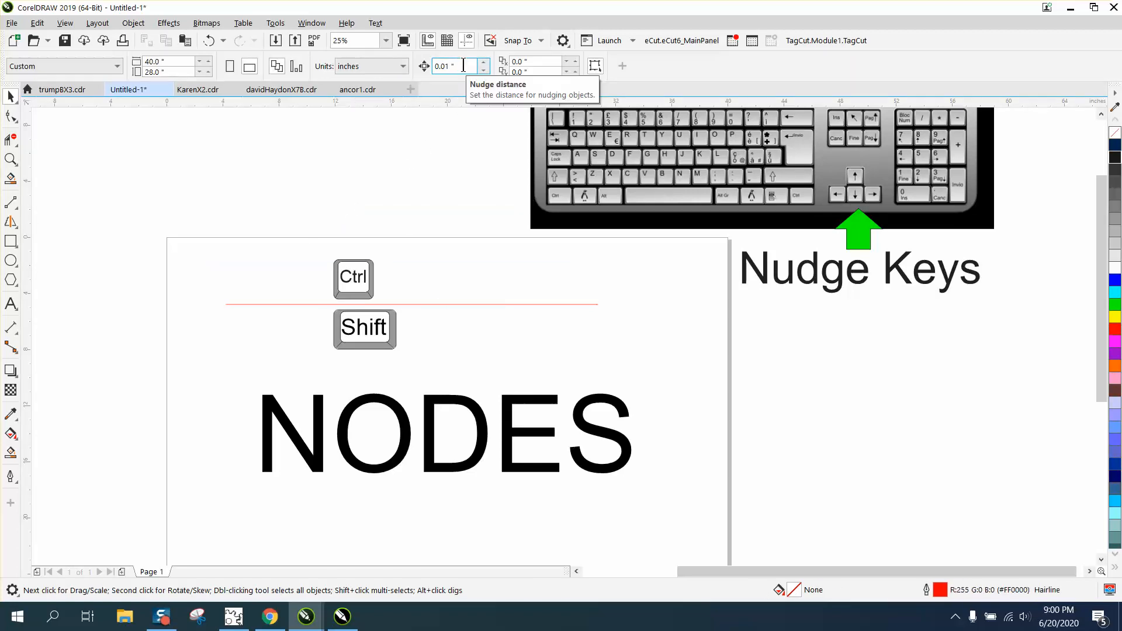
{"action": "triple_click", "coordinate": [455, 65]}
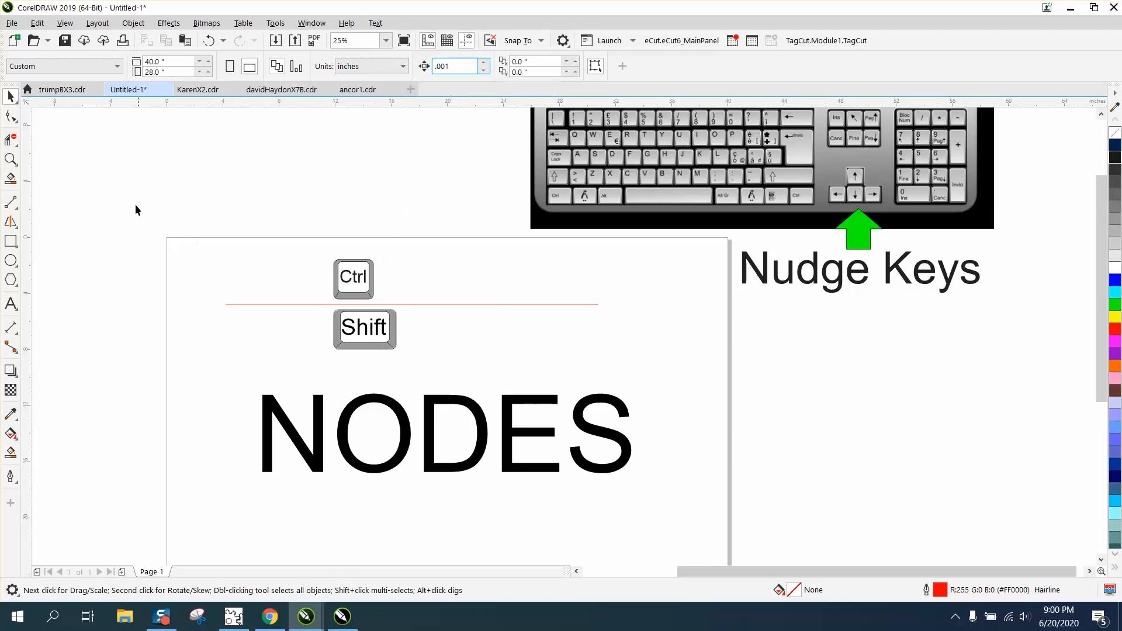
{"action": "left_click", "coordinate": [12, 160]}
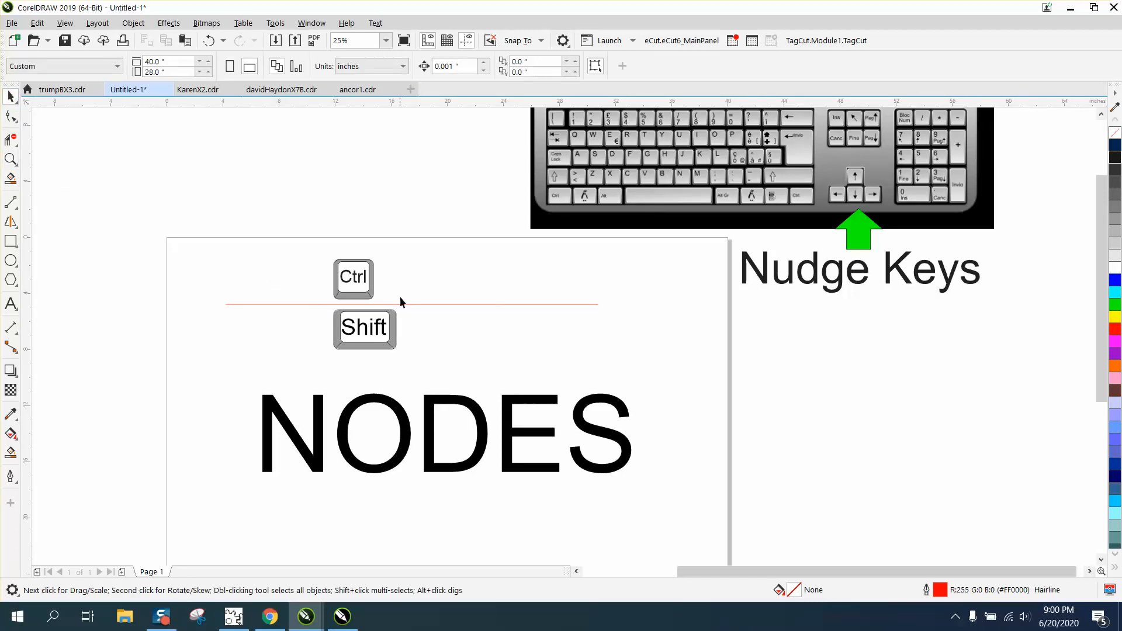
{"action": "left_click", "coordinate": [411, 304]}
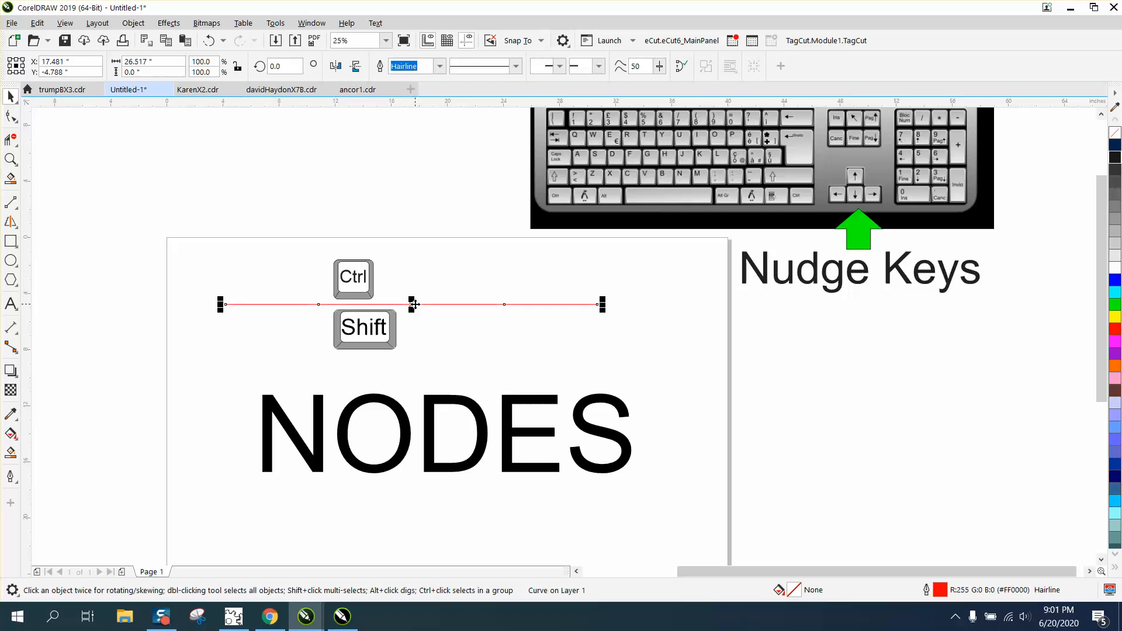
Step: Duplicate the red line, nudge the copy, and undo its last nudge
{"action": "left_click", "coordinate": [12, 160]}
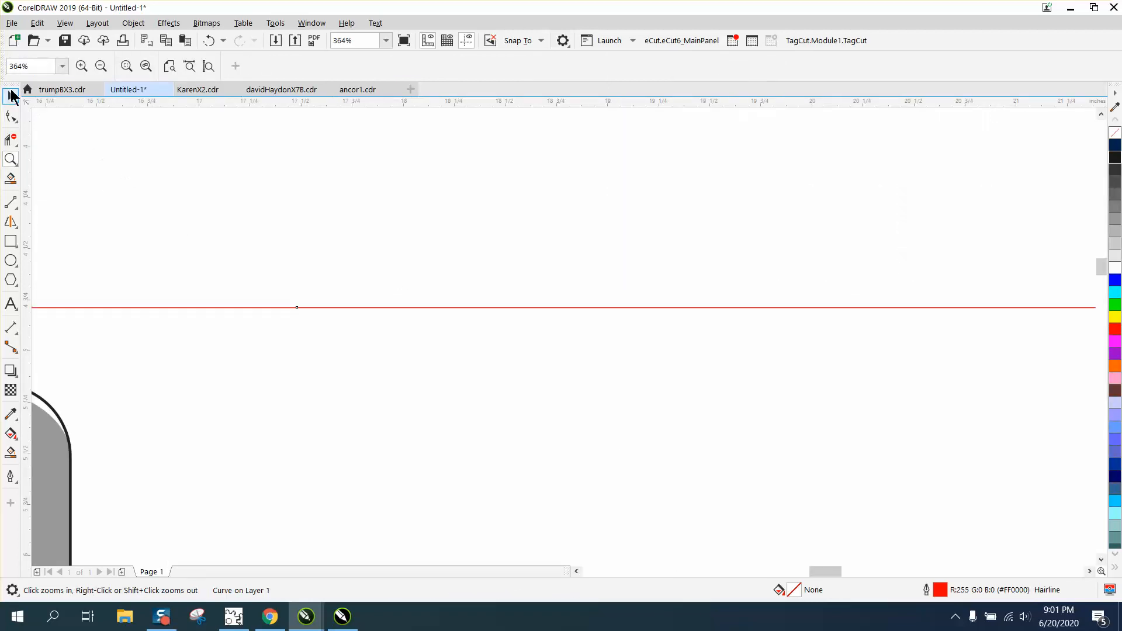
{"action": "left_click", "coordinate": [11, 97]}
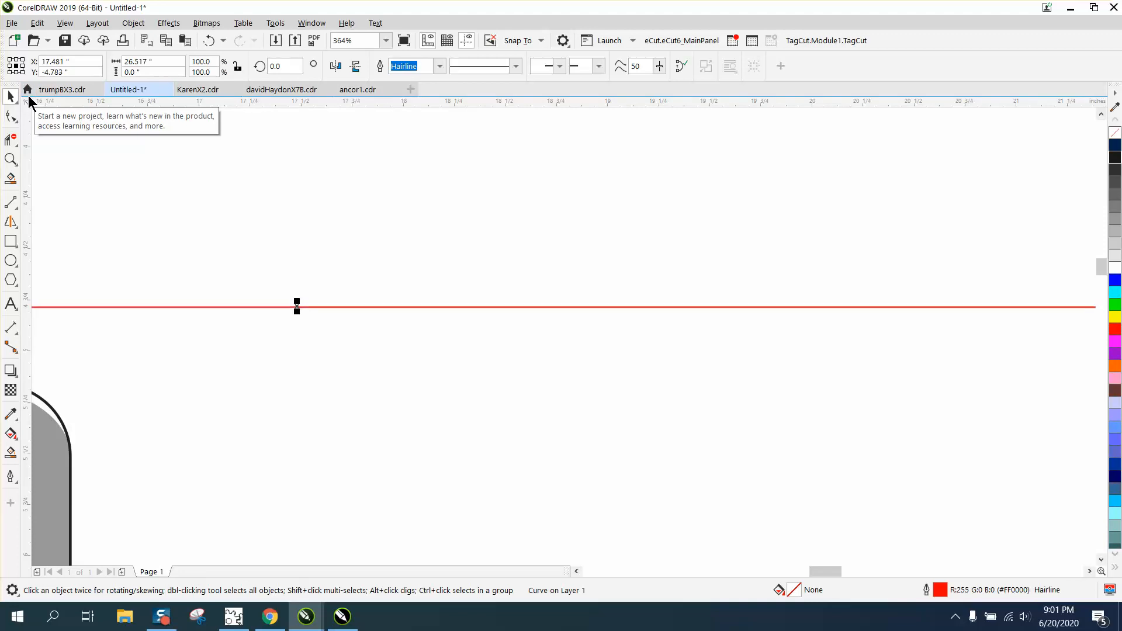
{"action": "mouse_move", "coordinate": [11, 143]}
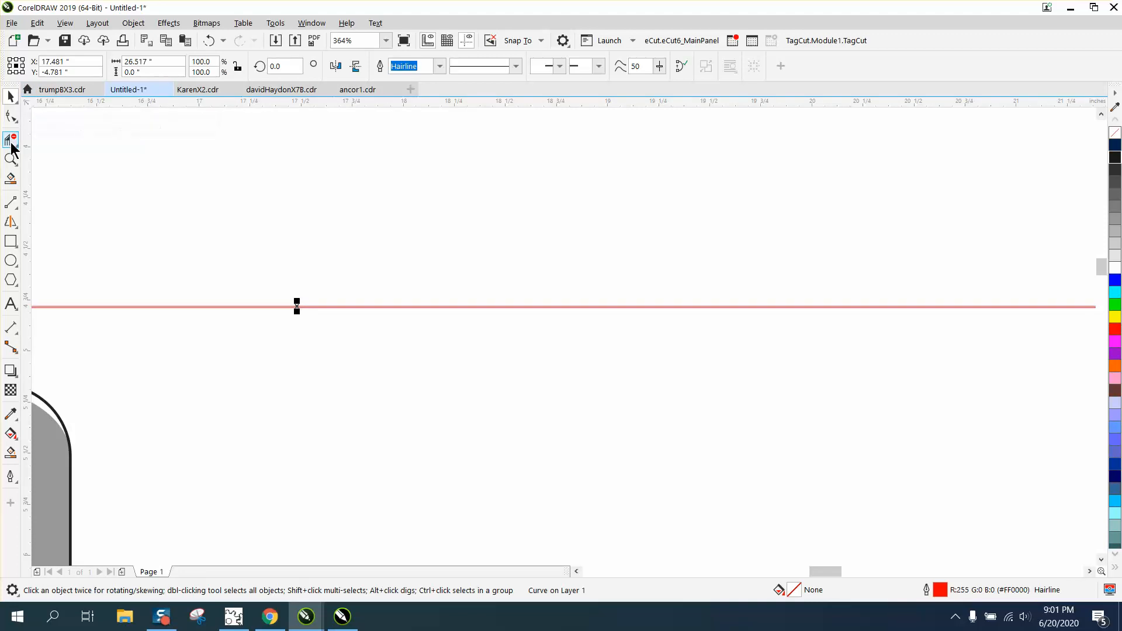
{"action": "left_click", "coordinate": [12, 159]}
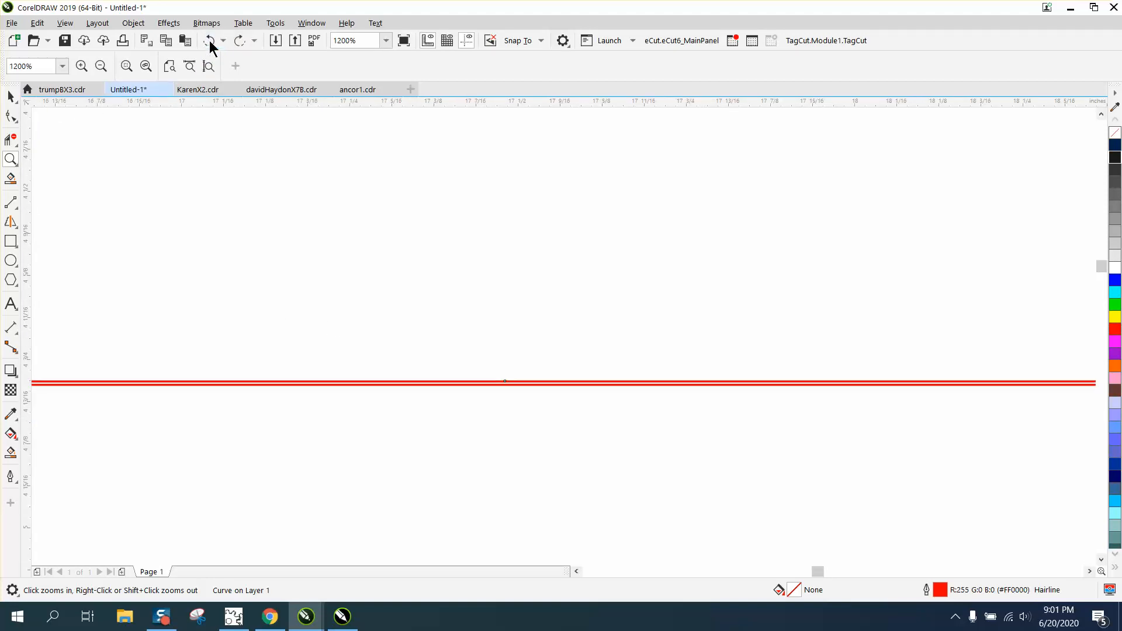
{"action": "left_click", "coordinate": [209, 40]}
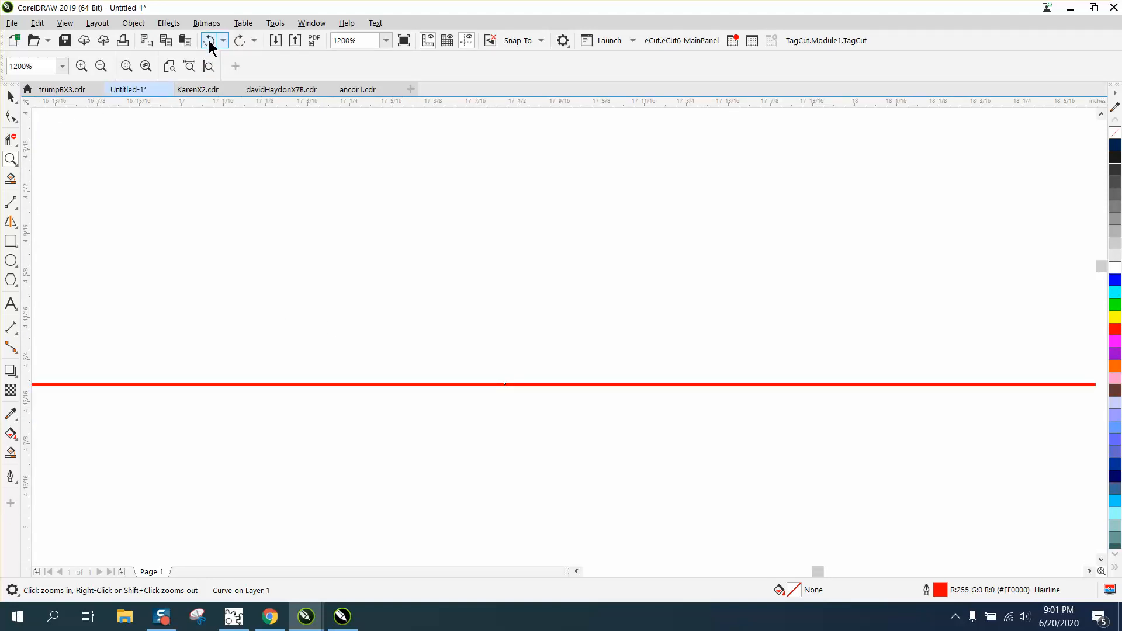
{"action": "mouse_move", "coordinate": [282, 90]}
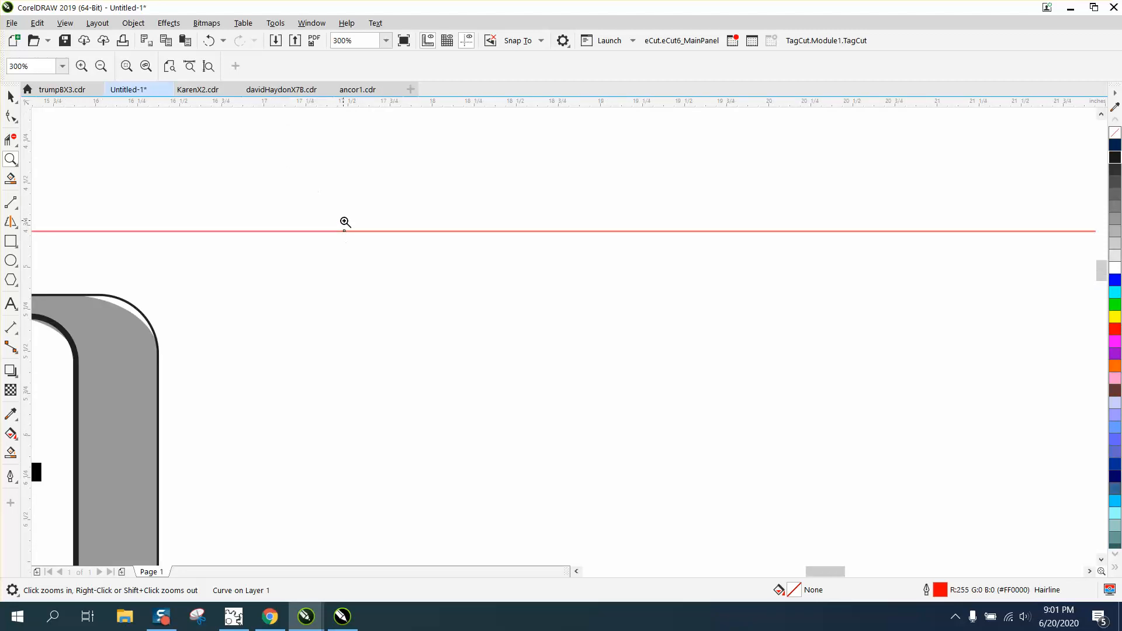
{"action": "left_click", "coordinate": [345, 222]}
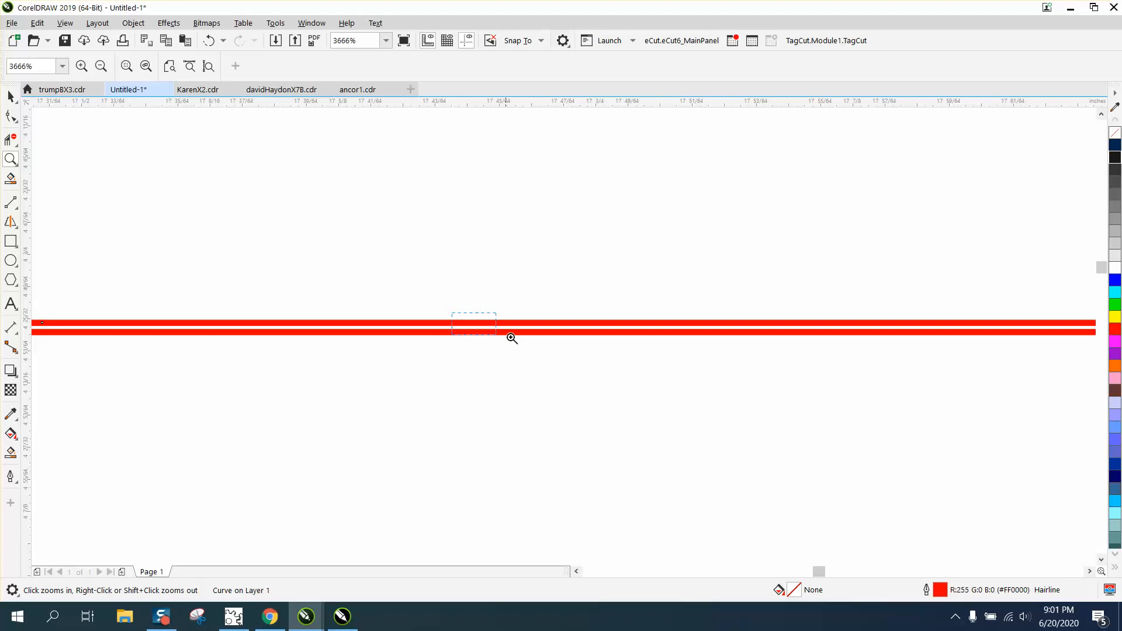
{"action": "left_click", "coordinate": [511, 339]}
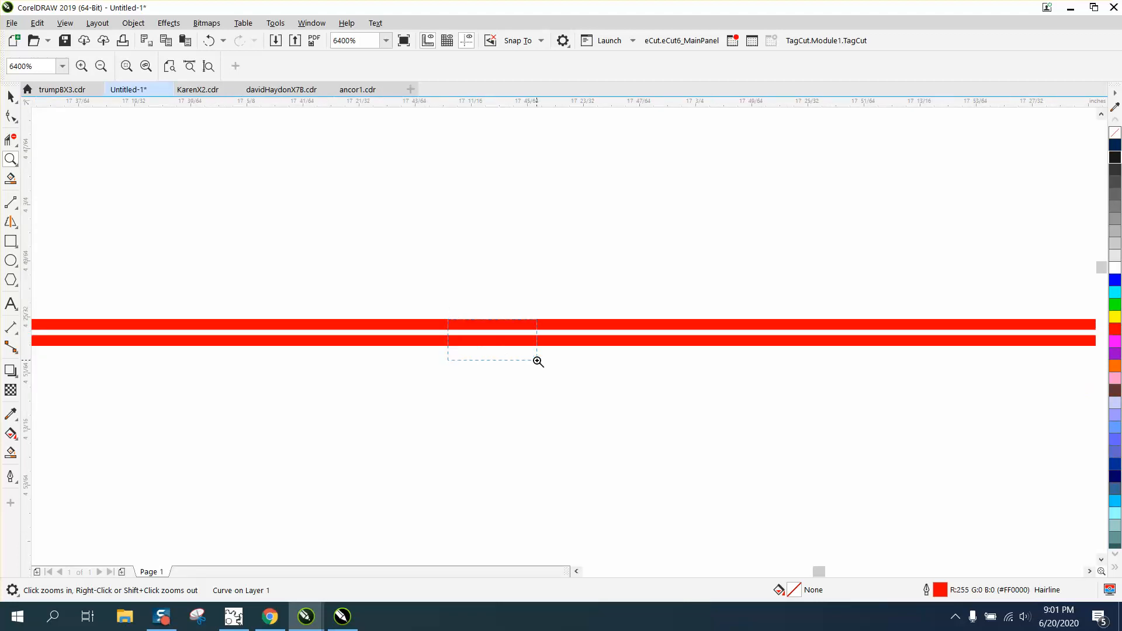
{"action": "left_click", "coordinate": [538, 363]}
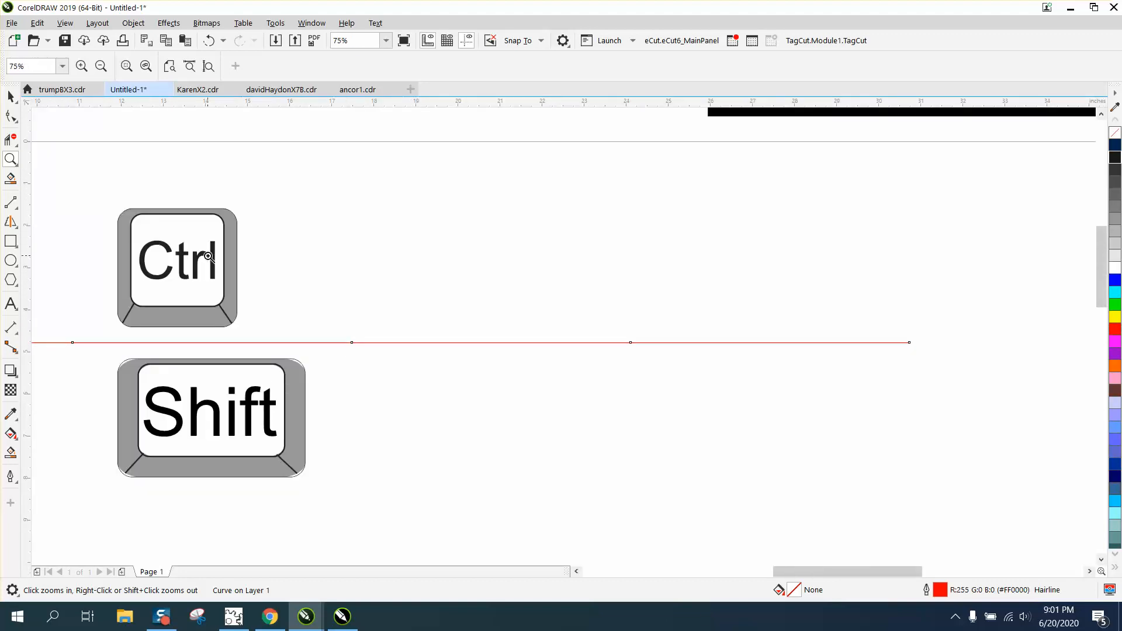
{"action": "mouse_move", "coordinate": [262, 251]}
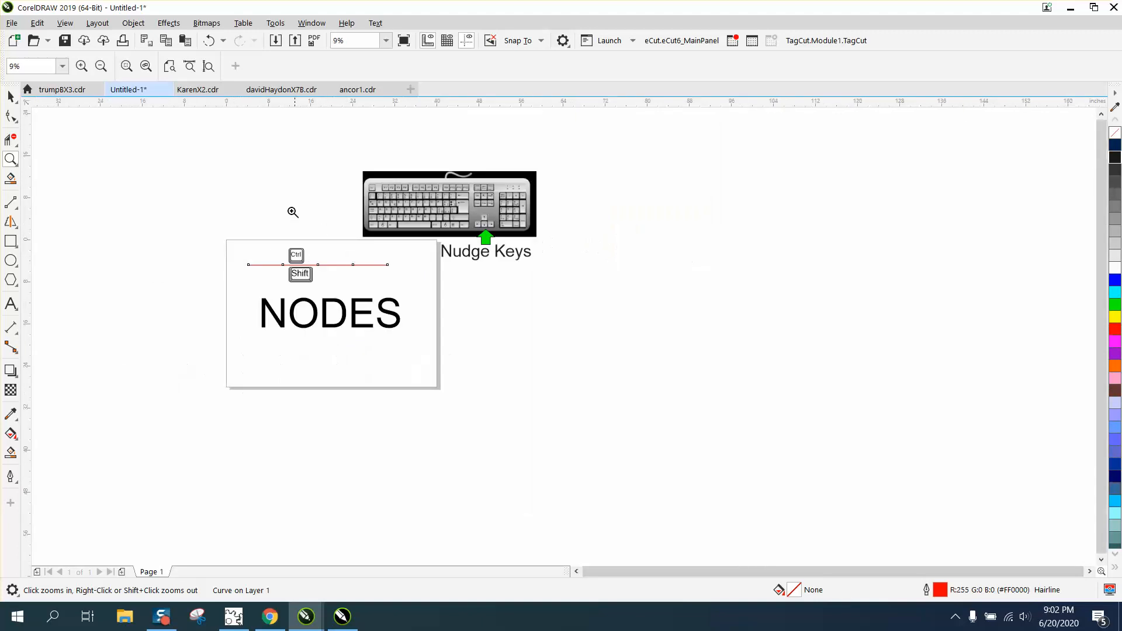
{"action": "left_click", "coordinate": [292, 211]}
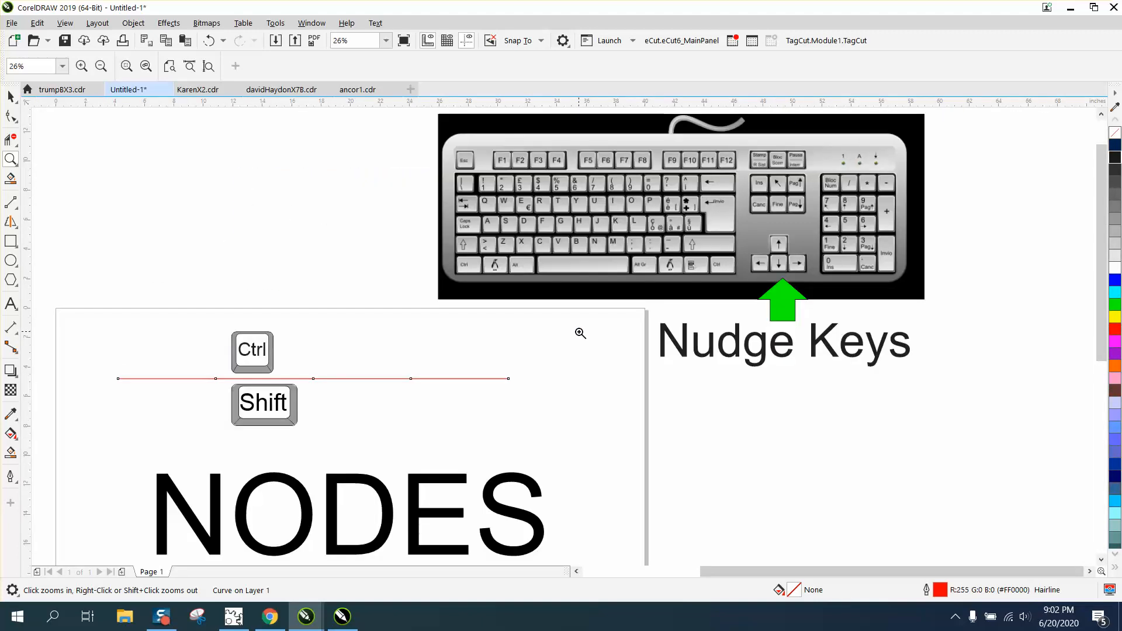